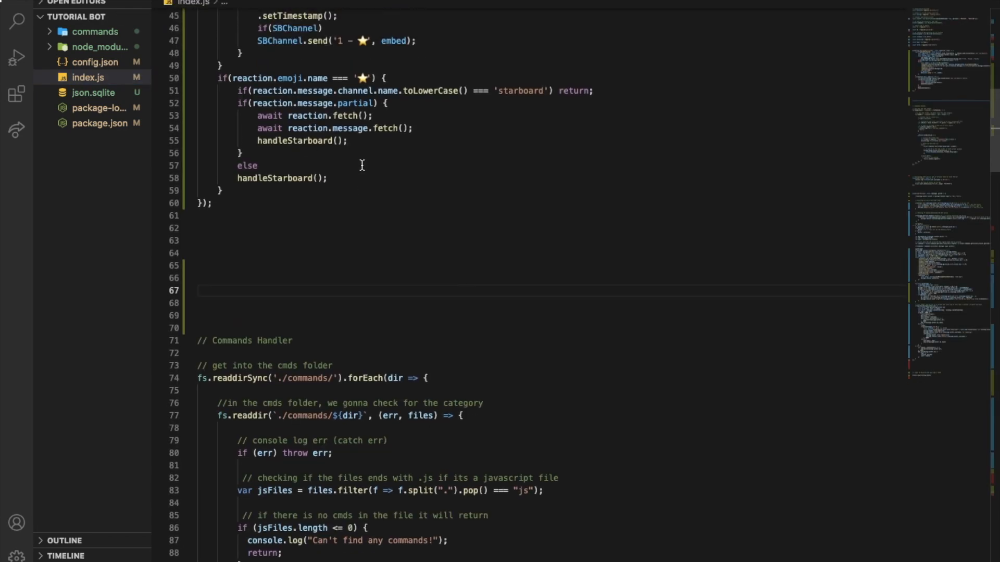
# - Add an async Client.on('guildMemberAdd', member => { }) listener below the reaction handler
pyautogui.write('Client')
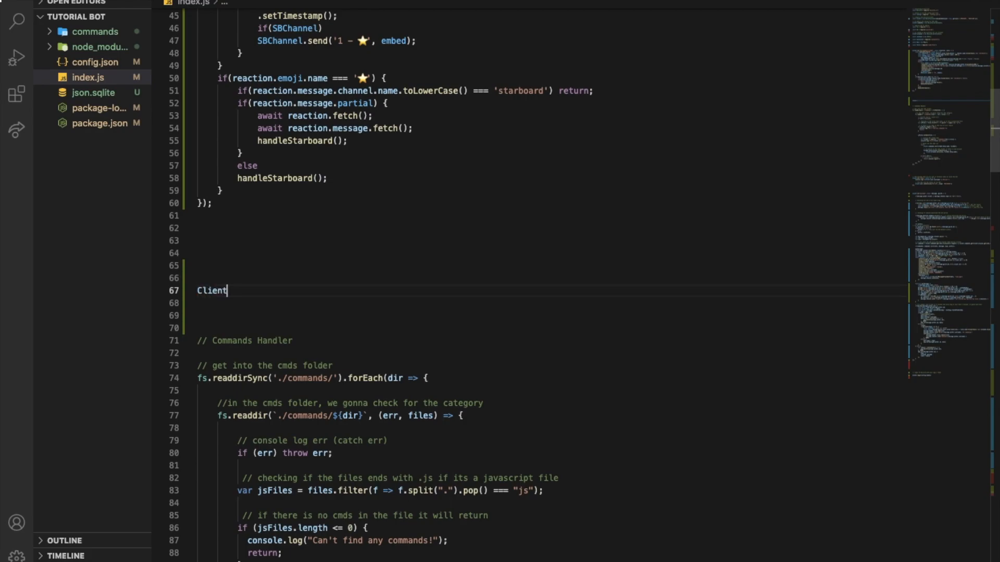
pyautogui.write('.on()')
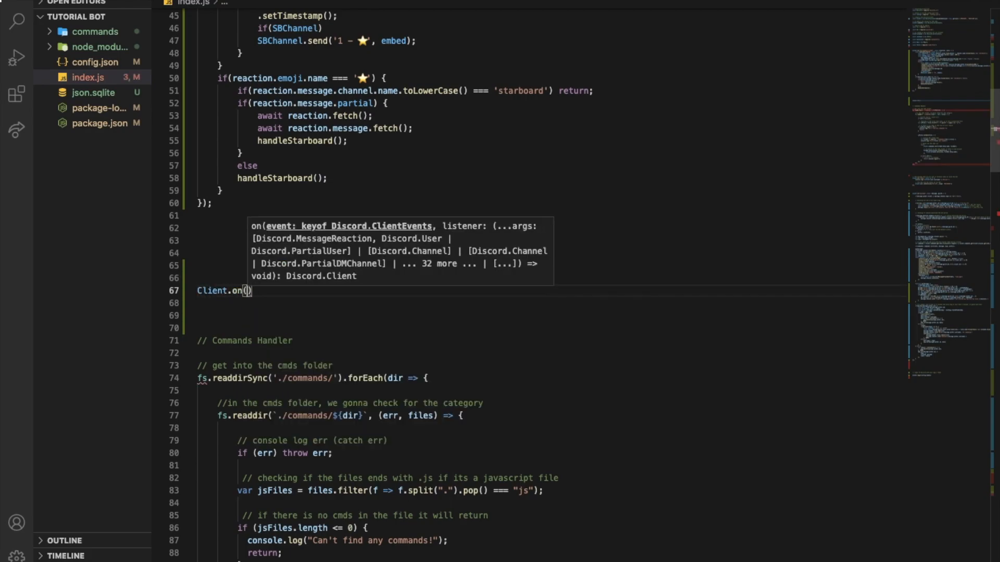
pyautogui.write("'")
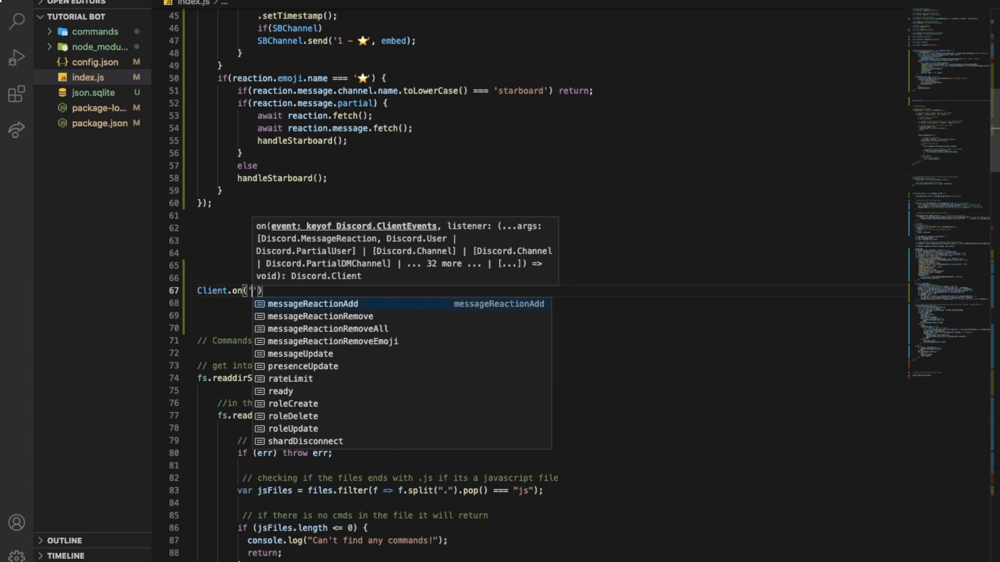
pyautogui.write('mem')
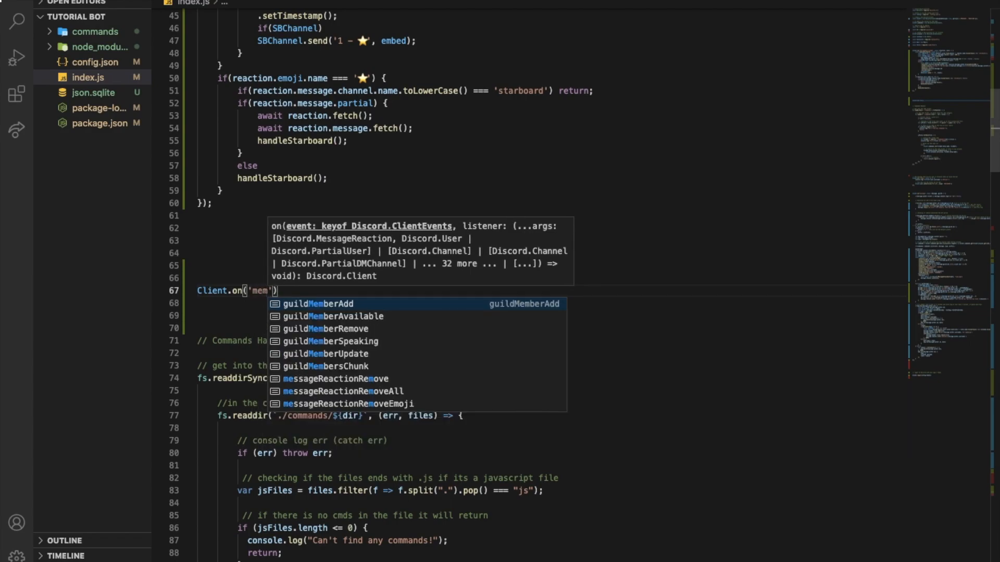
pyautogui.click(321, 303)
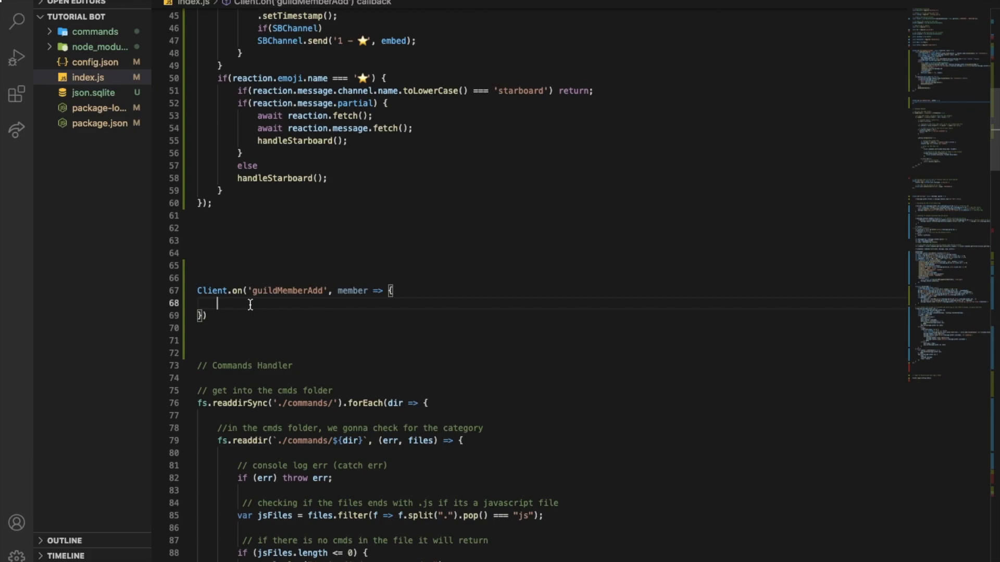
pyautogui.doubleClick(352, 290)
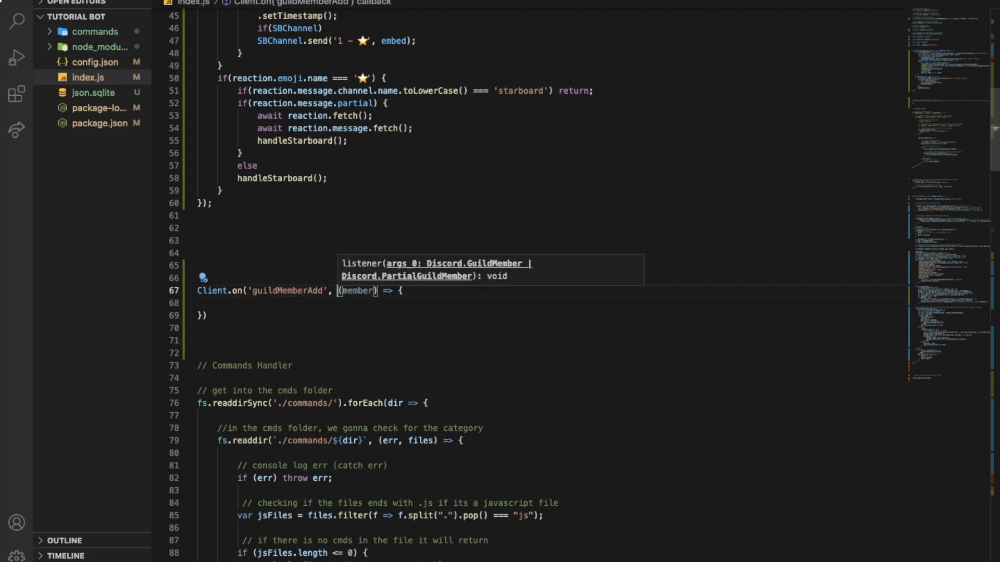
pyautogui.write('as')
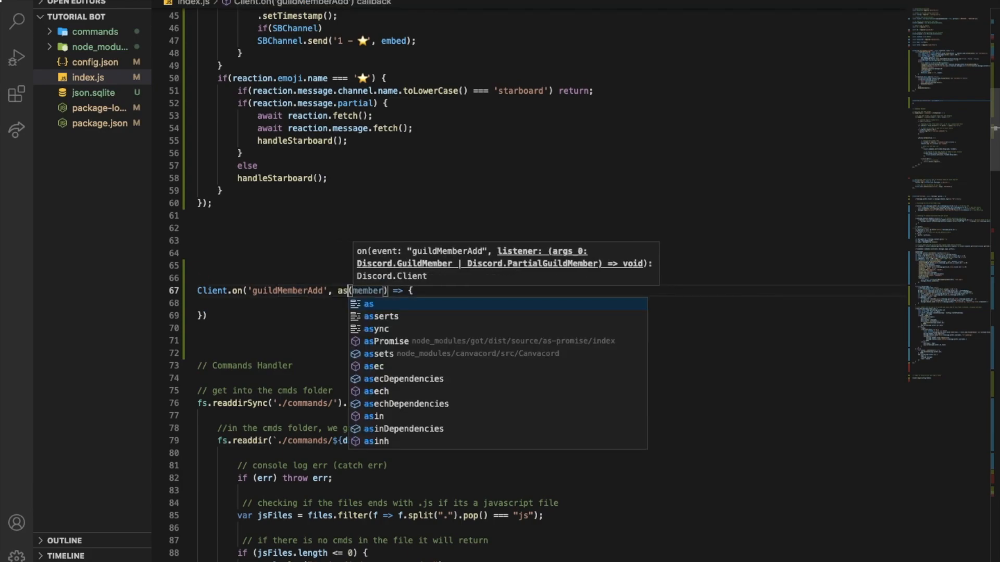
pyautogui.click(377, 329)
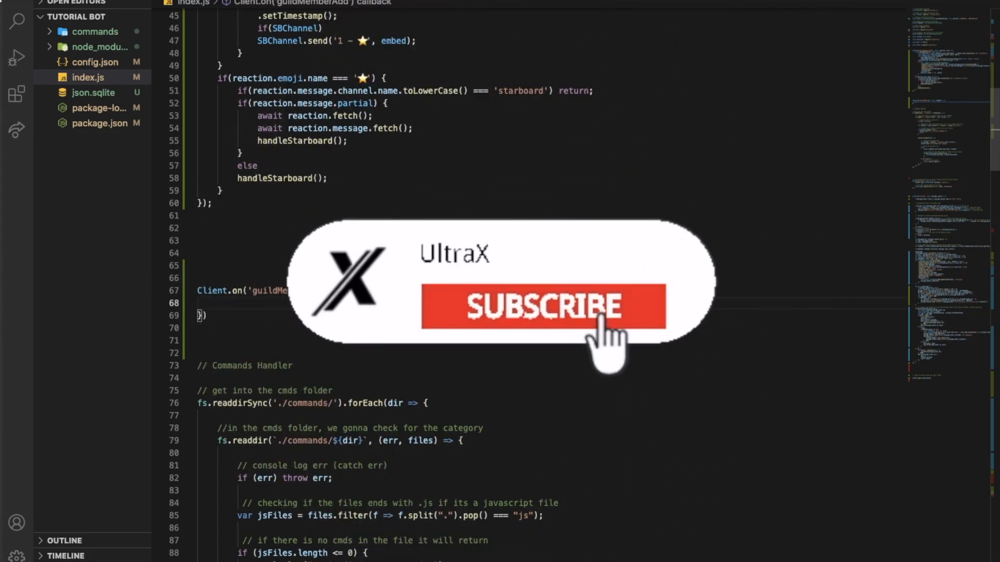
# - In Discord, create a 'Server Stats' category on the UltraX Kingdom server
pyautogui.click(539, 307)
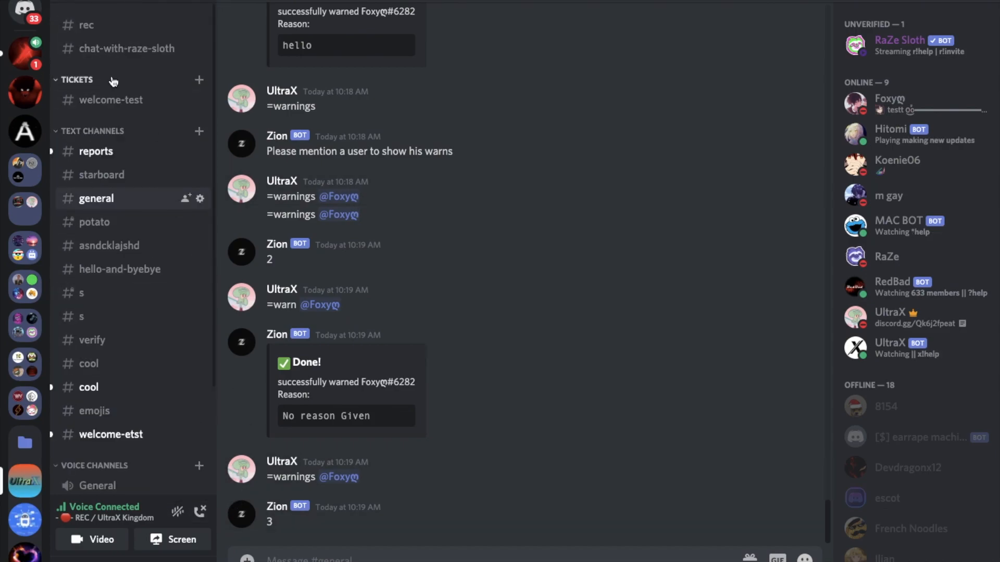
pyautogui.click(199, 80)
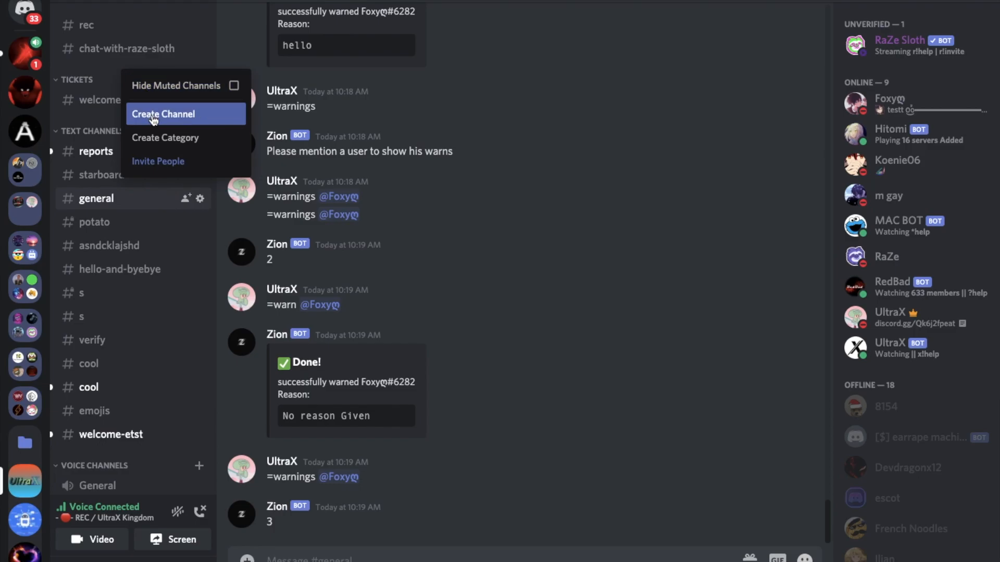
pyautogui.click(162, 113)
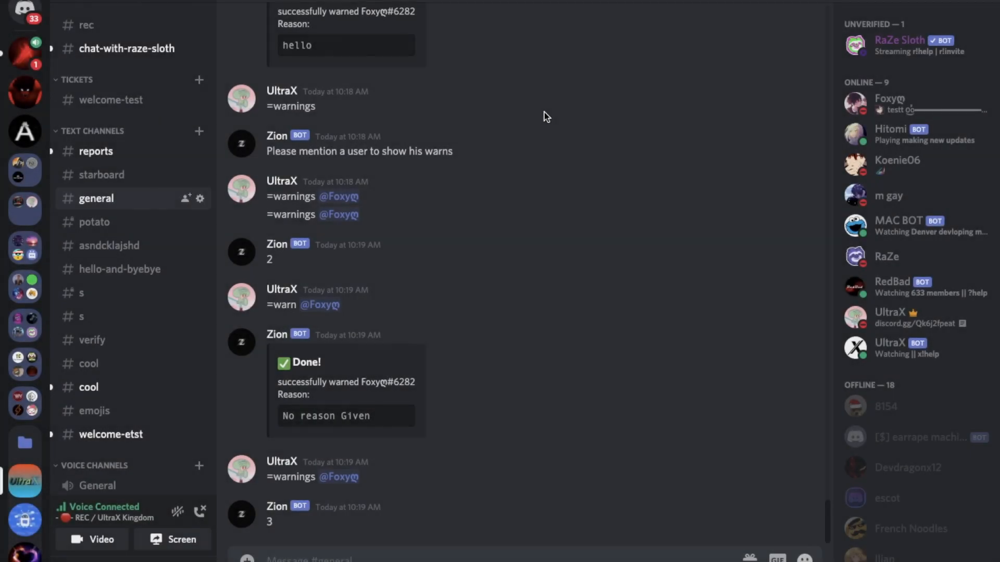
pyautogui.moveTo(510, 168)
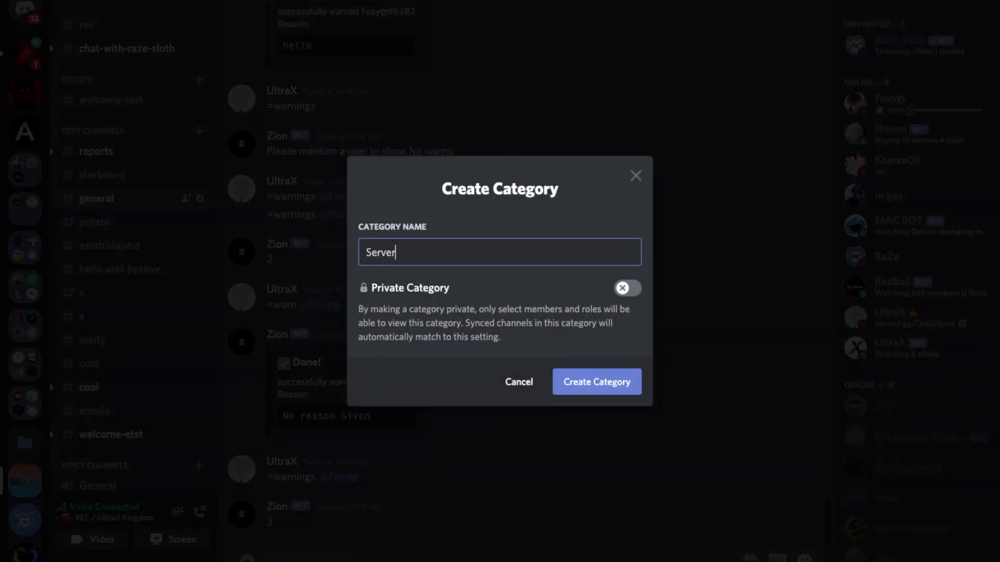
pyautogui.write('Stats')
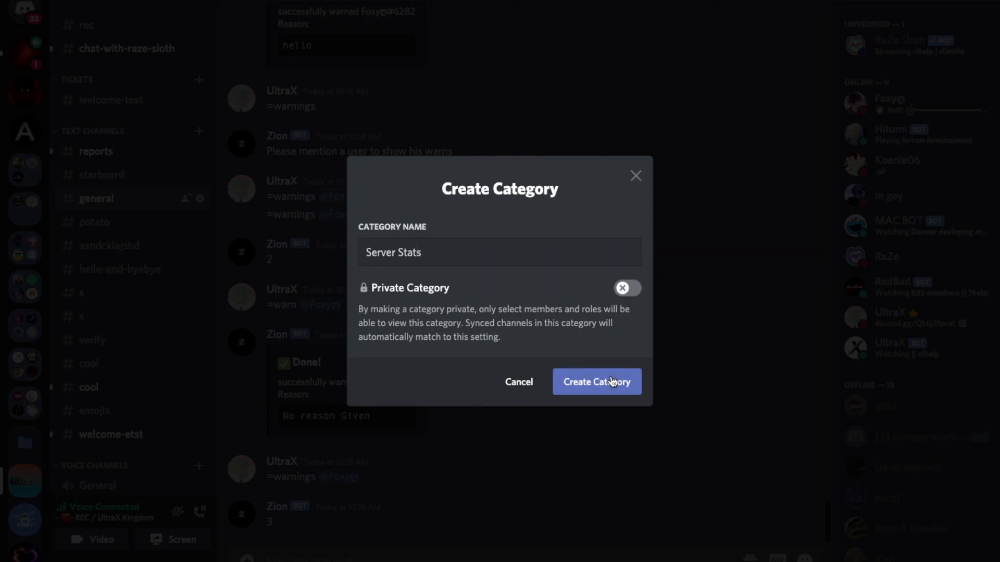
pyautogui.click(596, 381)
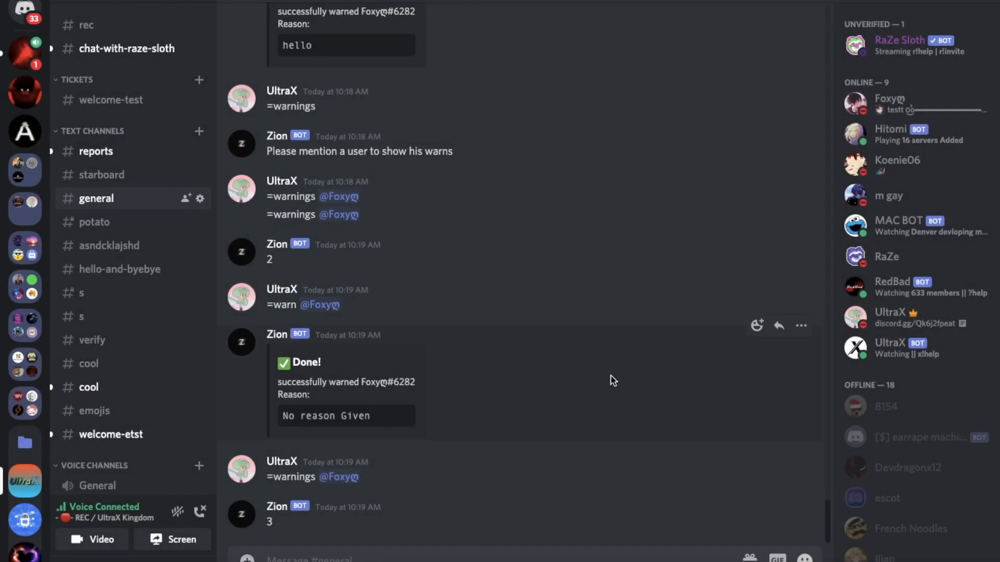
pyautogui.moveTo(82, 315)
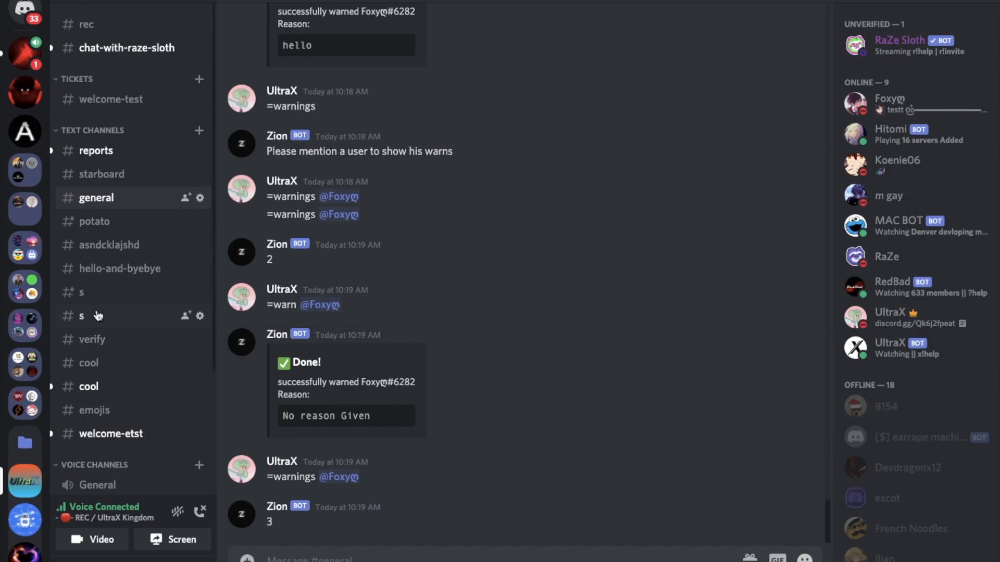
pyautogui.scroll(-3)
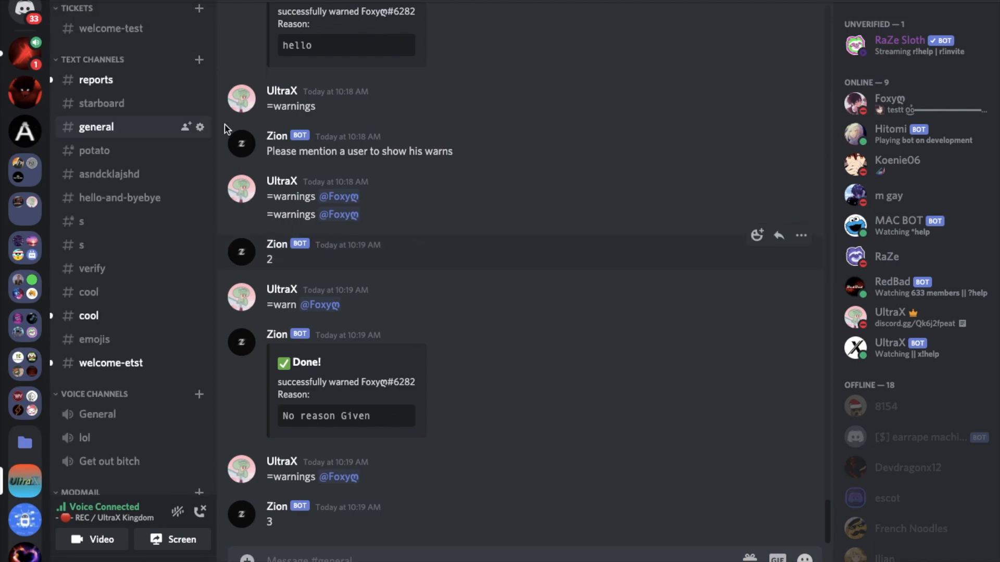
# - Create the first voice channel named 's' in Server Stats
pyautogui.click(198, 59)
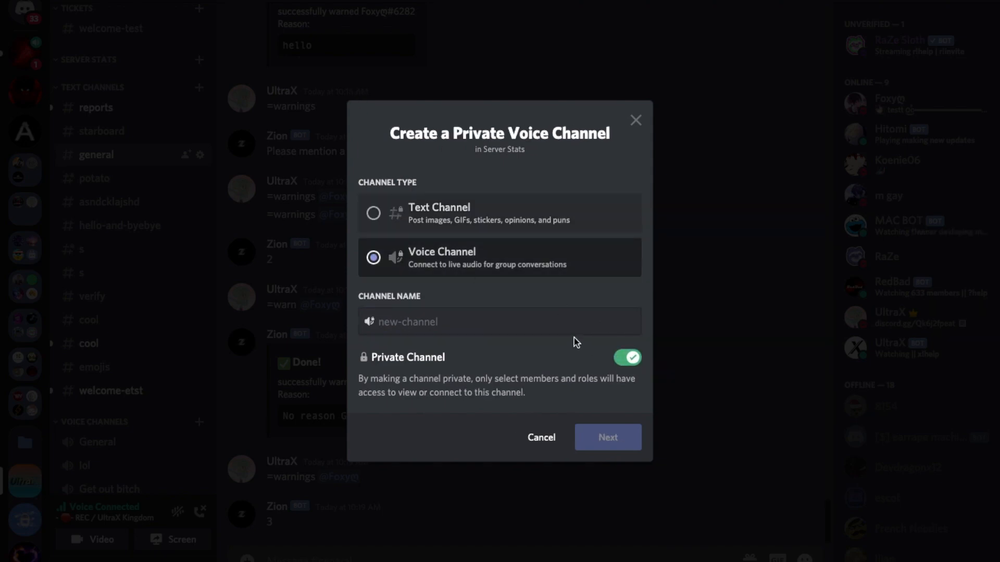
pyautogui.write('s')
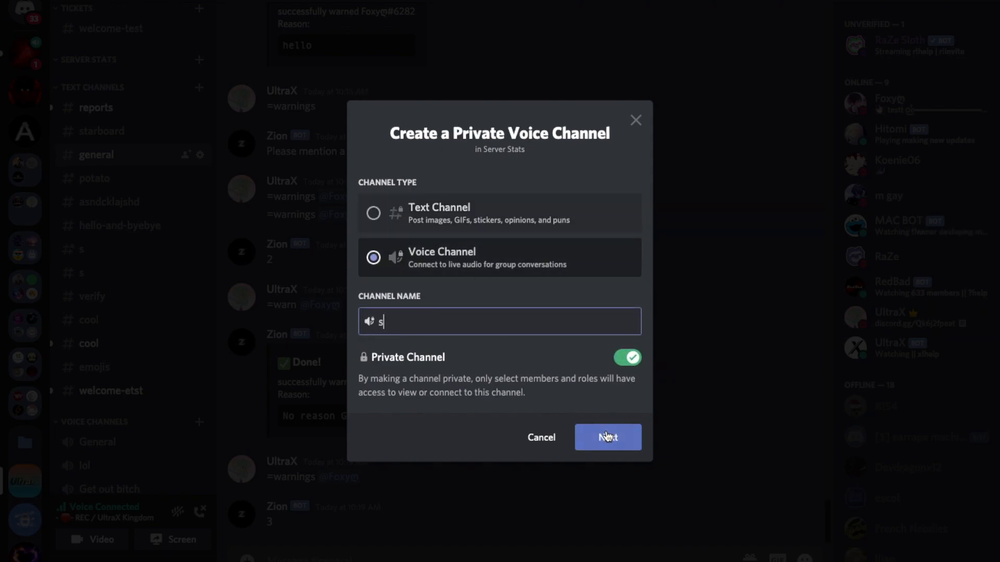
pyautogui.click(606, 438)
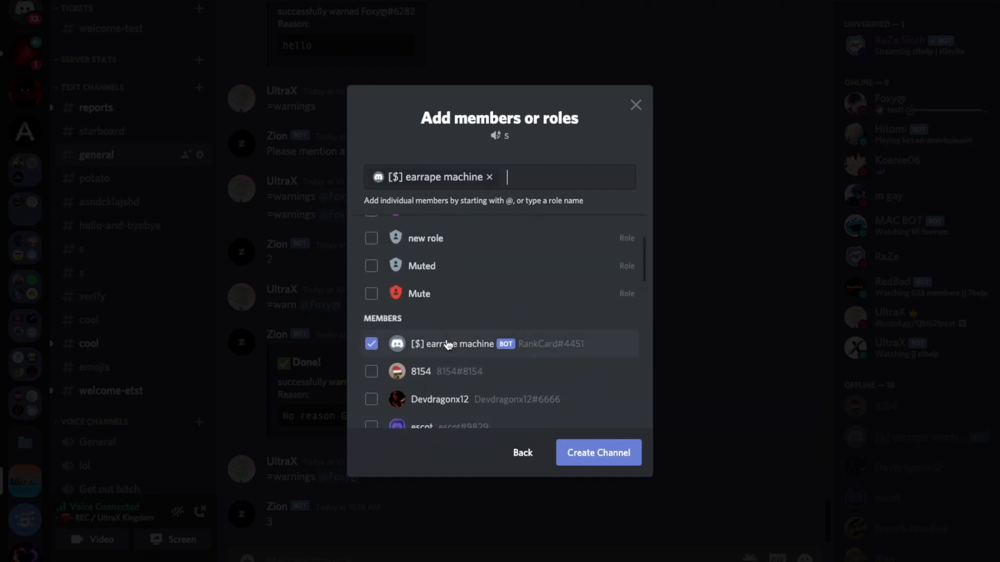
pyautogui.click(597, 452)
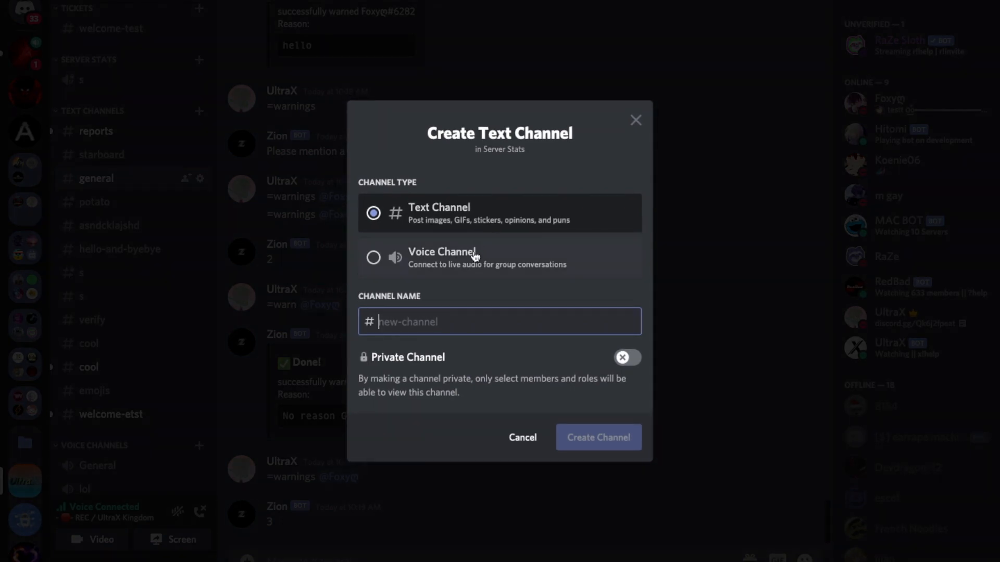
# - Create a second private 's' voice channel with the bot given access
pyautogui.click(373, 258)
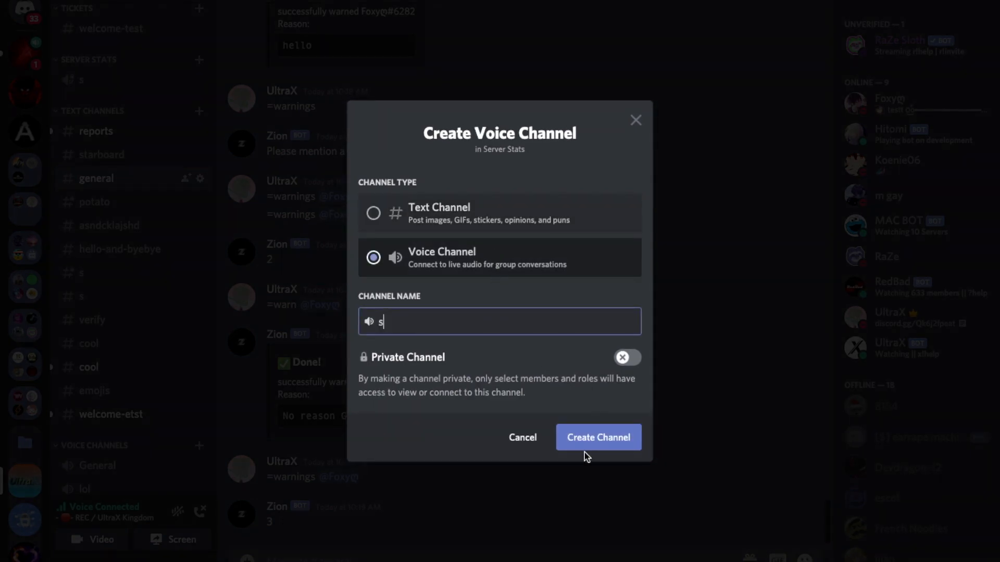
pyautogui.click(626, 357)
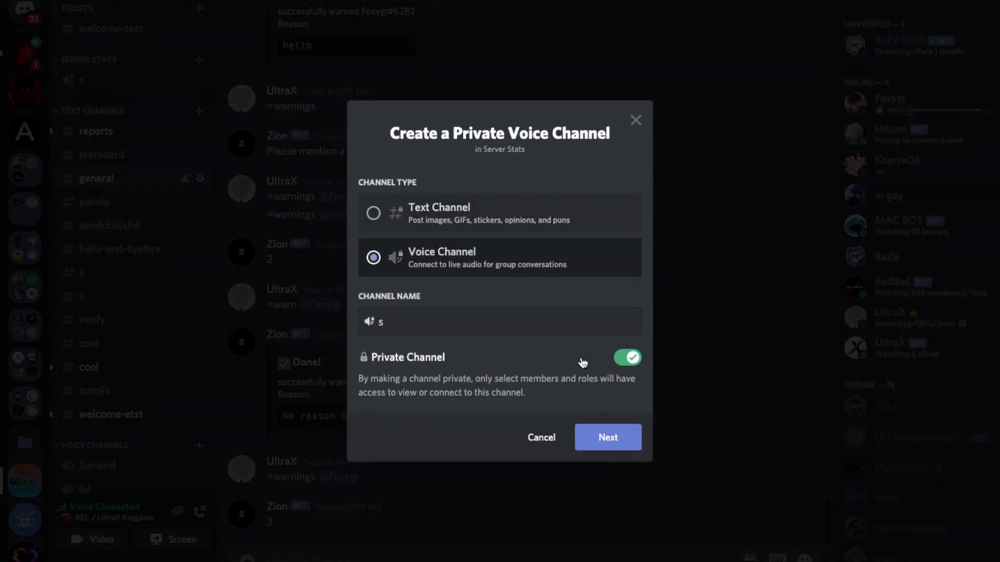
pyautogui.click(606, 437)
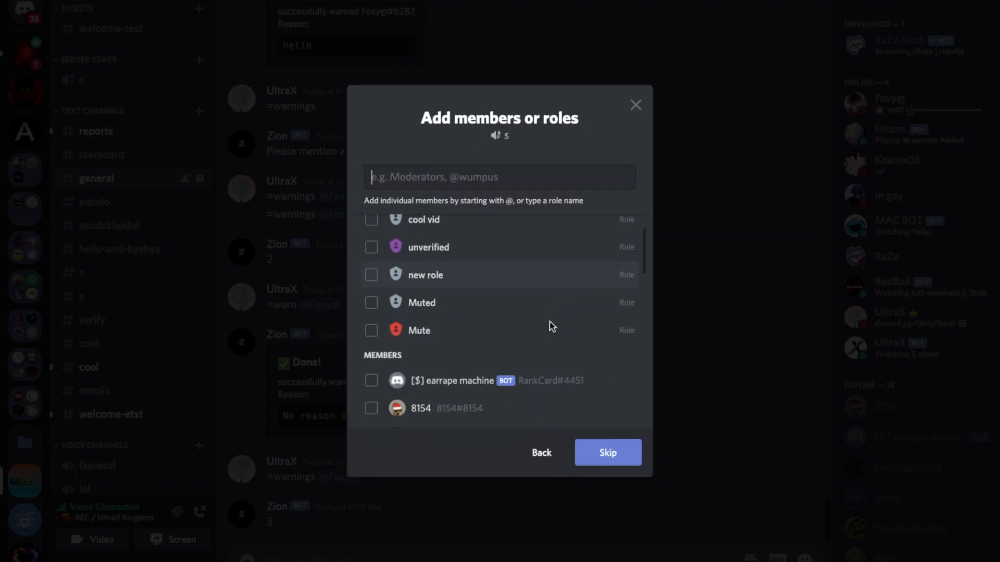
pyautogui.click(372, 380)
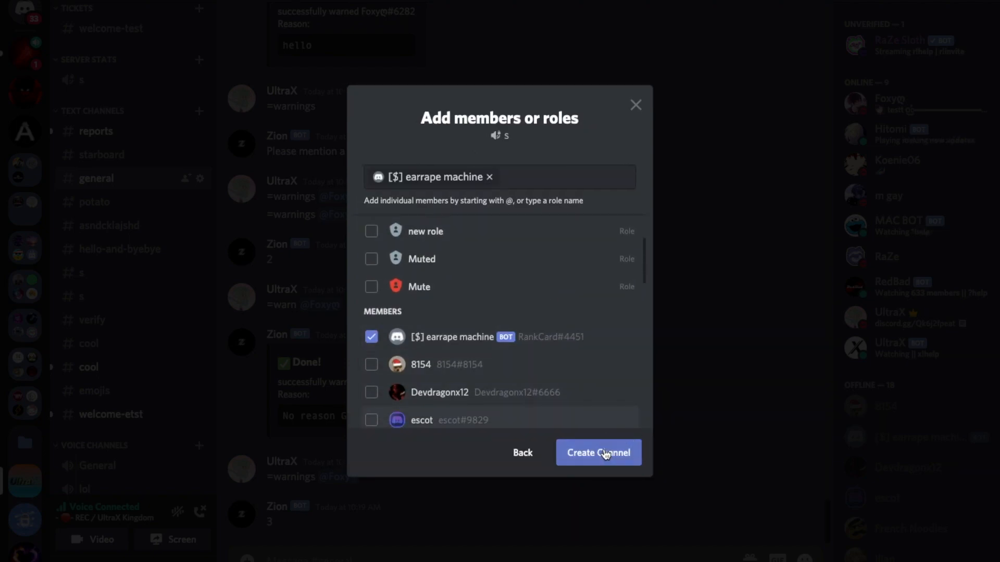
pyautogui.click(597, 452)
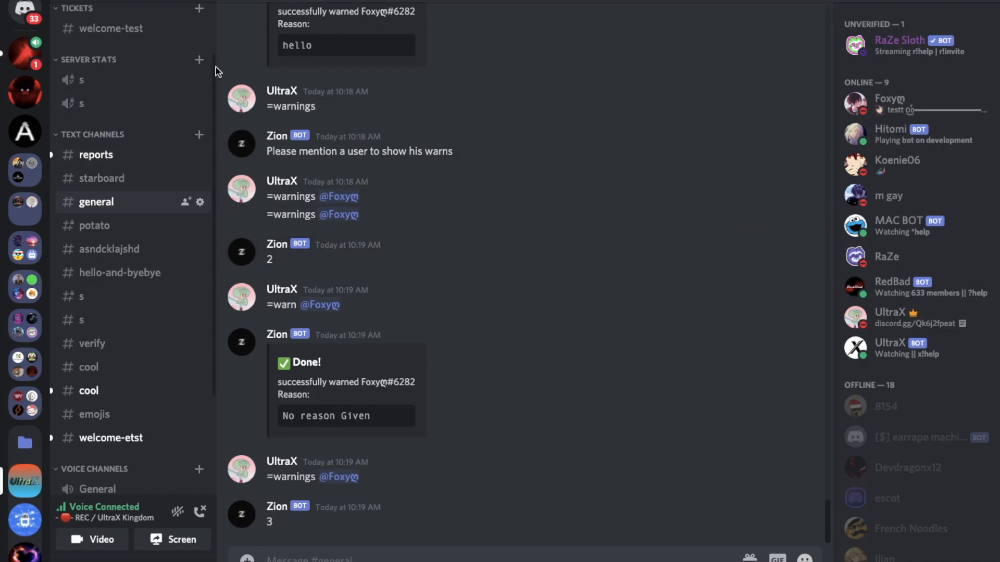
# - Start another private voice channel in Server Stats and continue to access settings
pyautogui.click(199, 59)
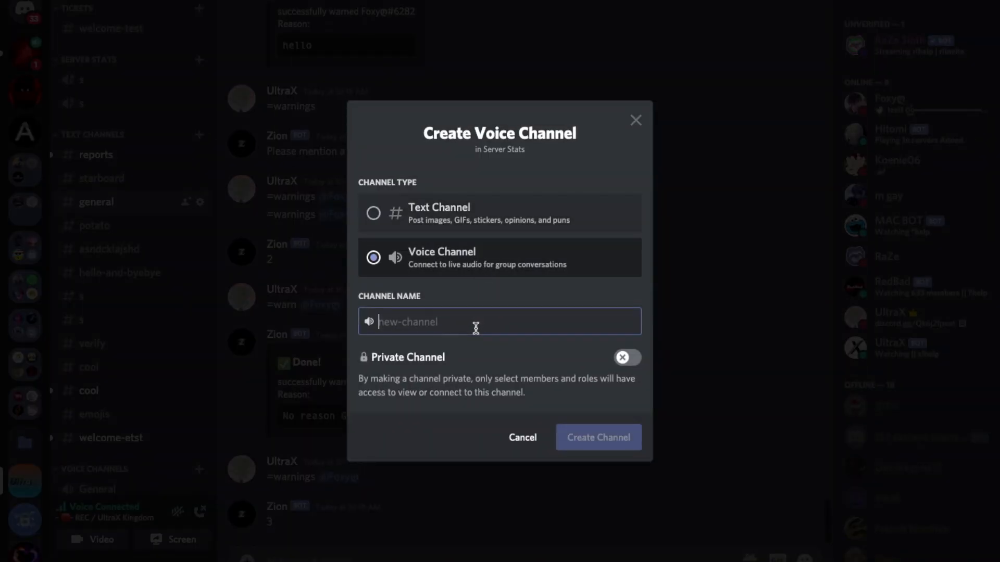
pyautogui.click(627, 357)
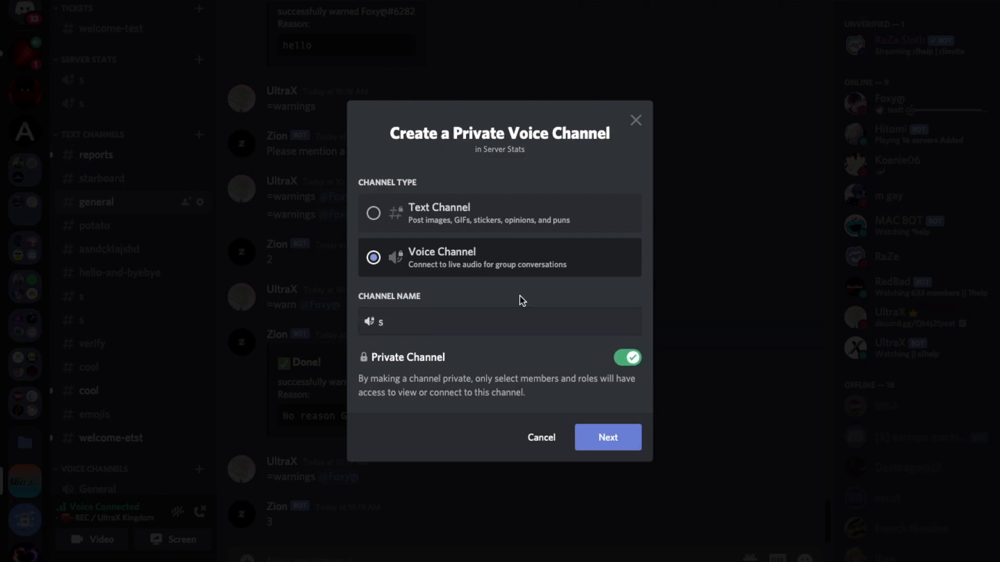
pyautogui.click(606, 437)
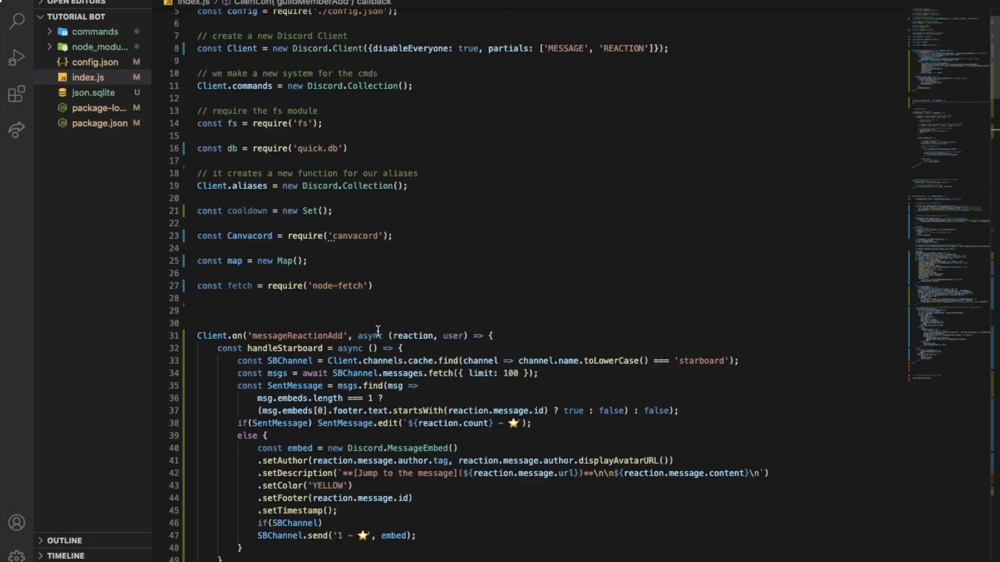
# - Draft a Client.channels.cache.get call in index.js
pyautogui.scroll(-3)
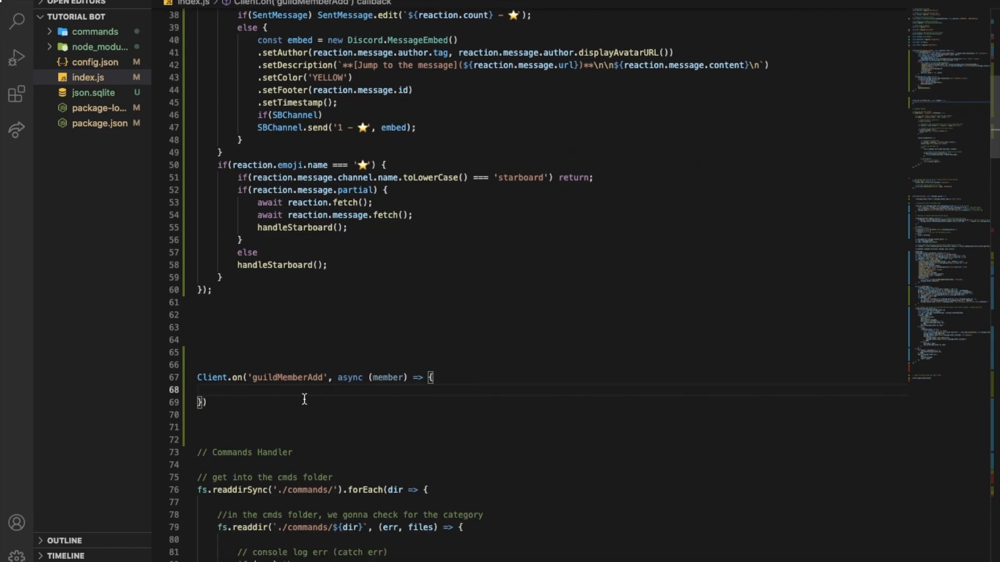
pyautogui.write('Client.channels')
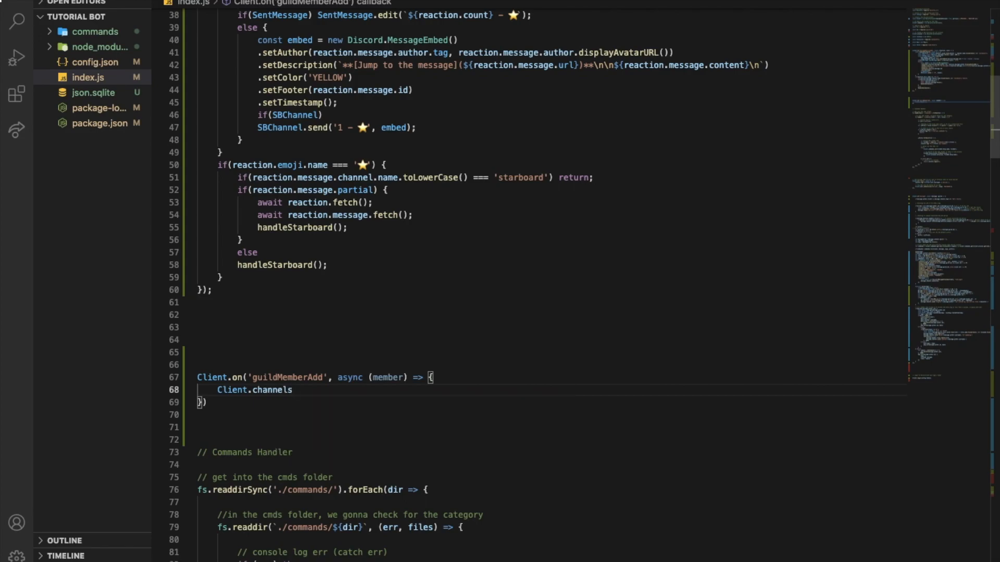
pyautogui.write('.cache.g')
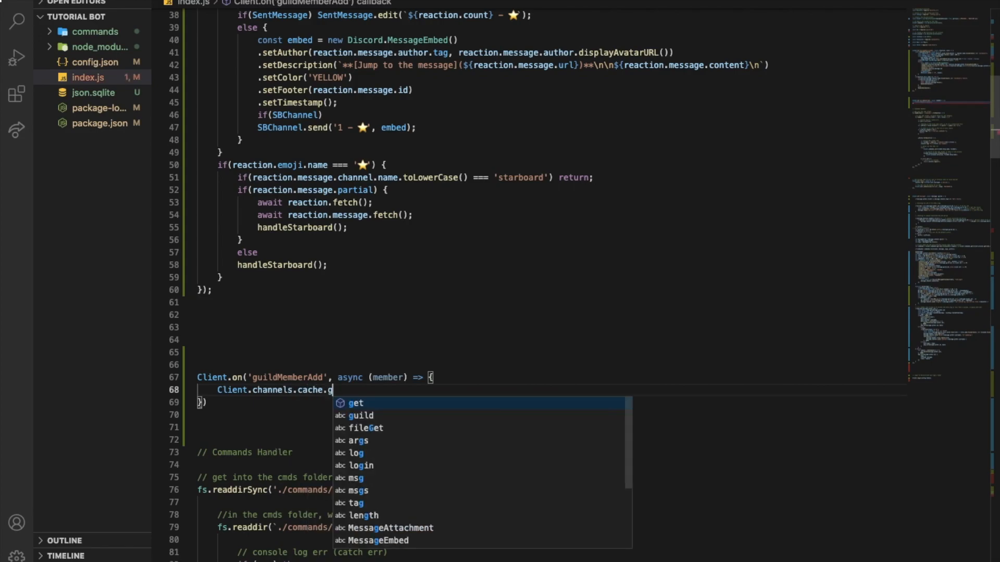
pyautogui.write('et')
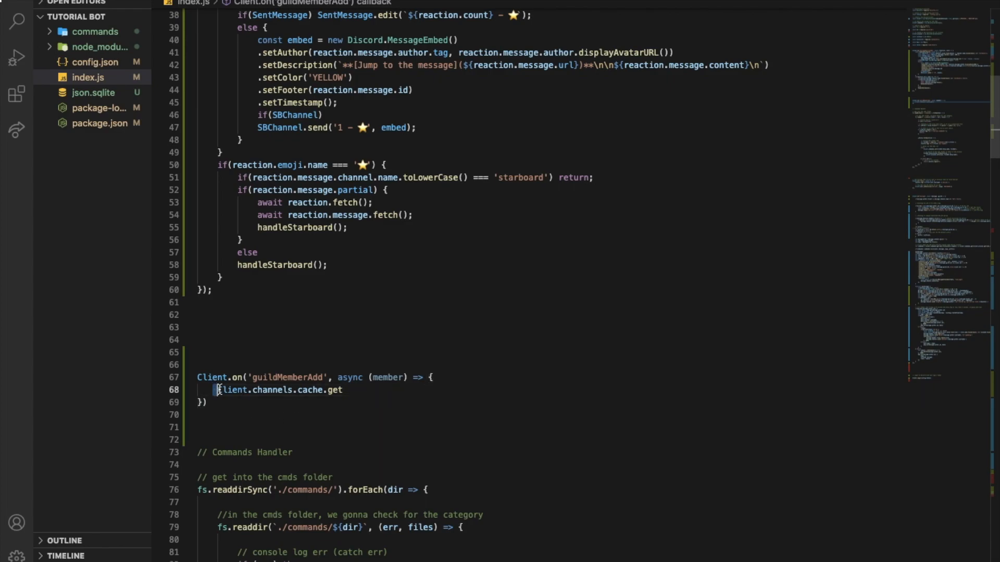
pyautogui.write('memver')
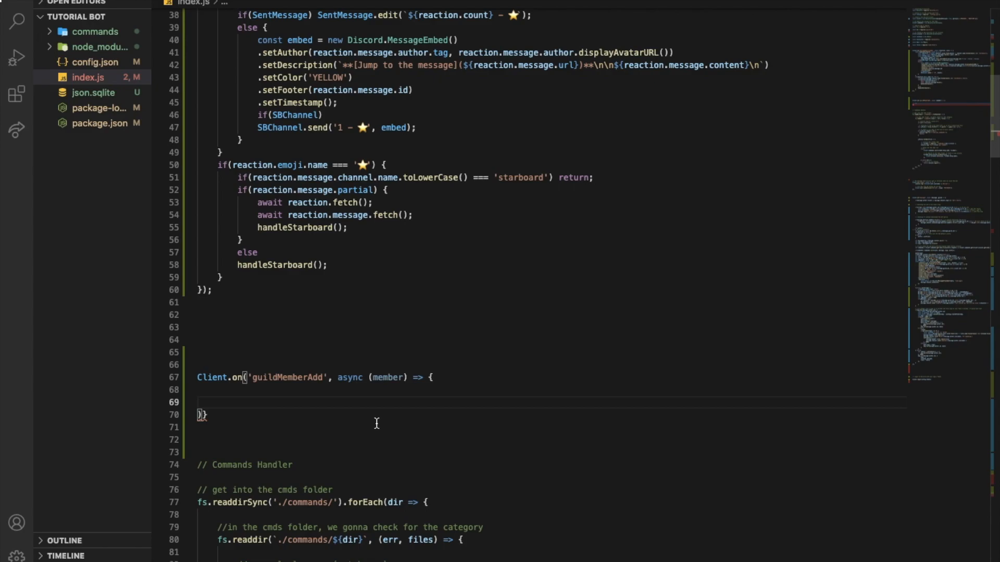
pyautogui.moveTo(395, 386)
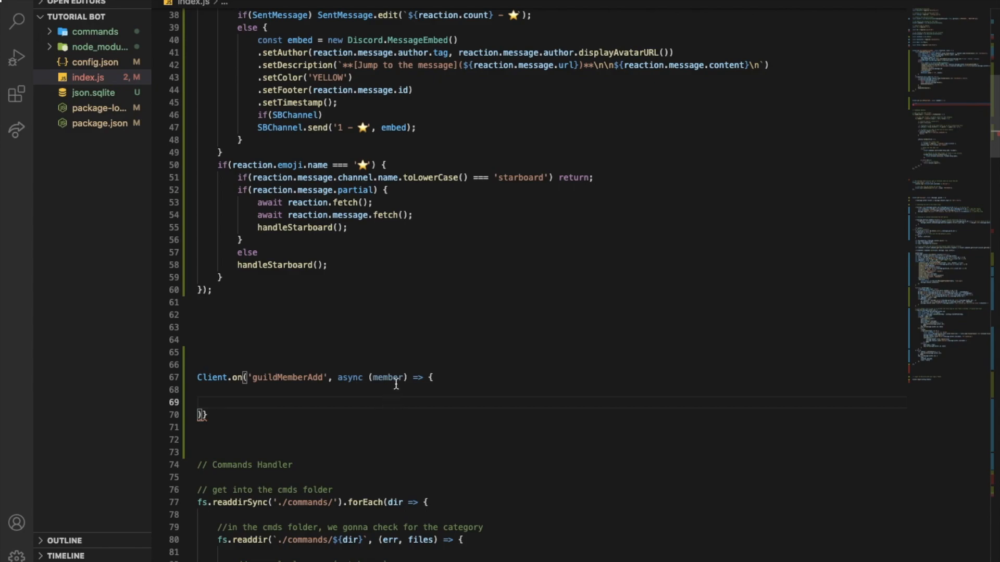
pyautogui.moveTo(215, 417)
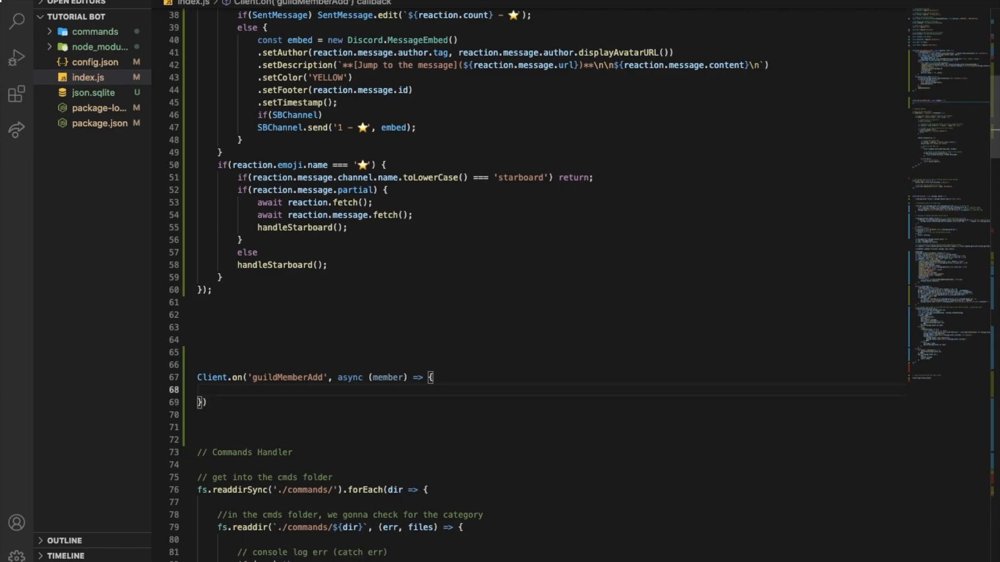
# - Replace the member.guild draft with Client.channels.cache.get('') in the guildMemberAdd body
pyautogui.click(217, 389)
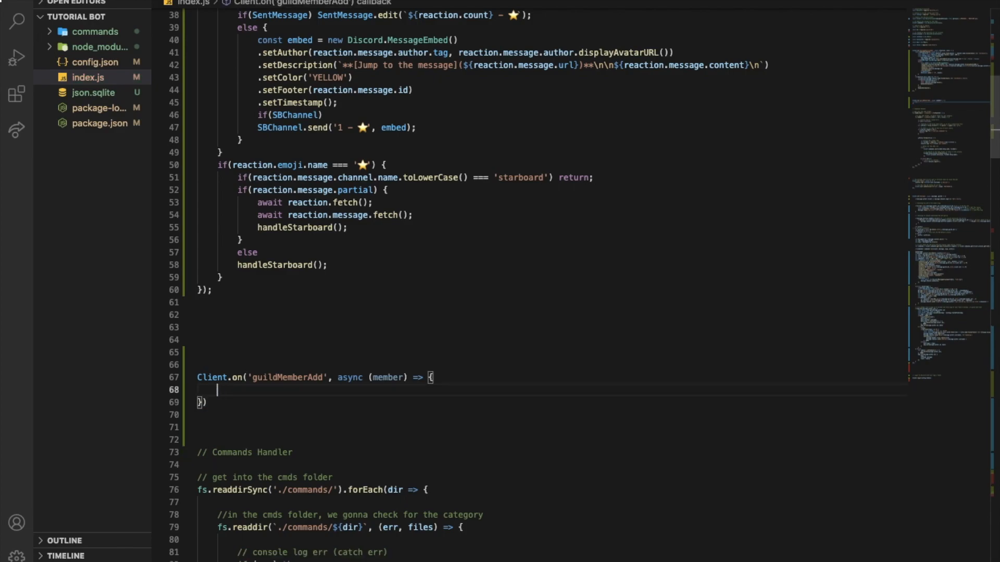
pyautogui.write('member.')
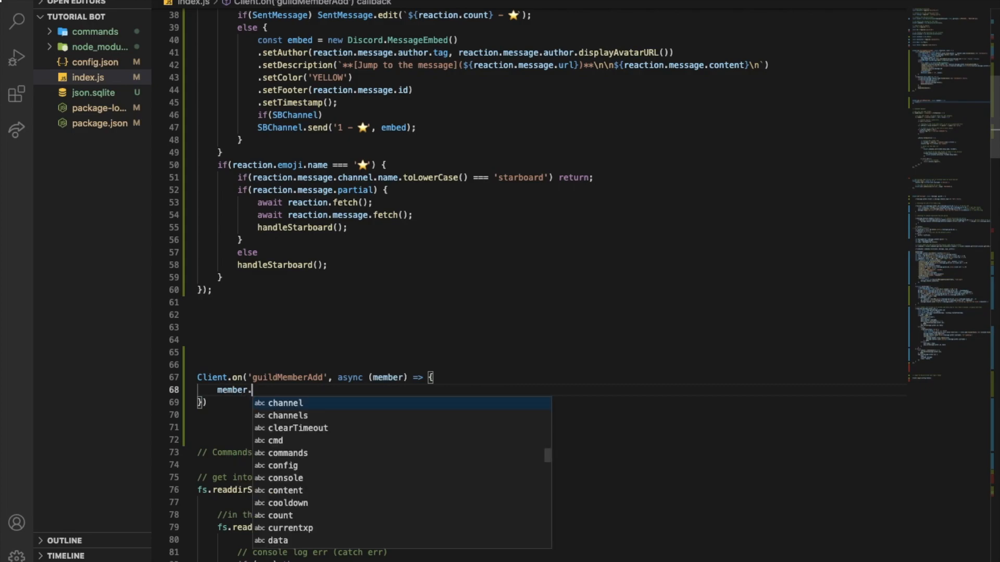
pyautogui.write('guild.')
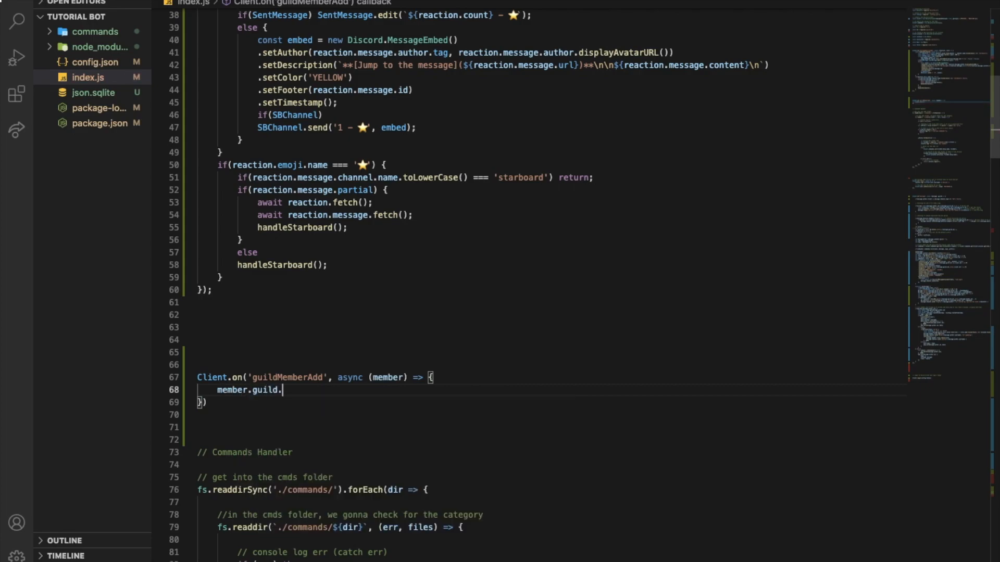
pyautogui.write('cha')
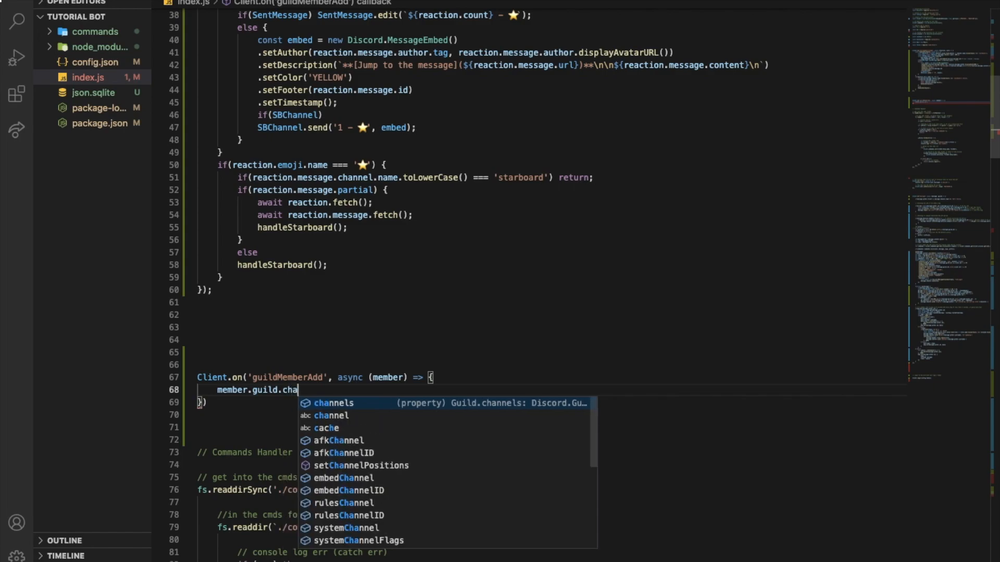
pyautogui.press('ctrl+z')
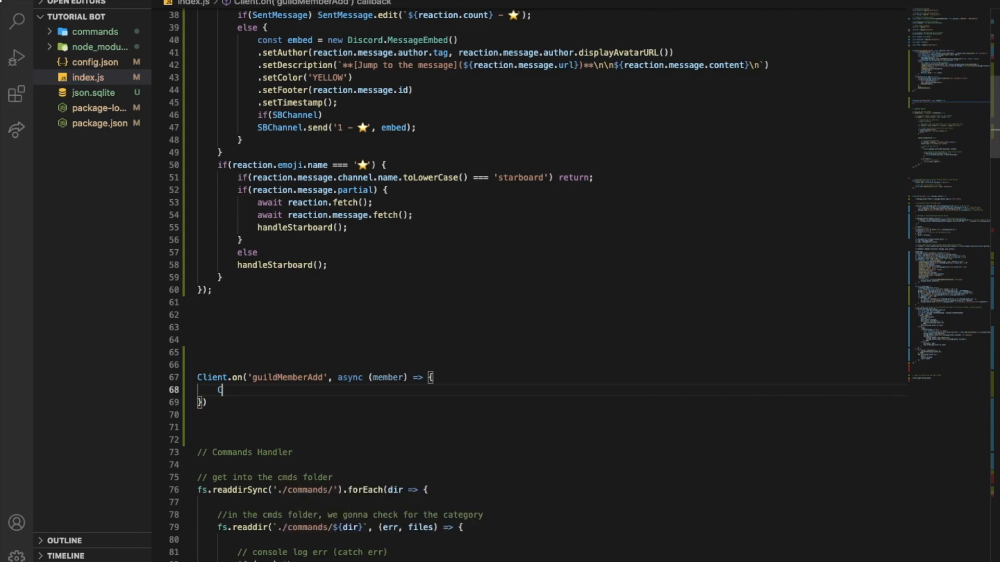
pyautogui.write('lient.channels.cache')
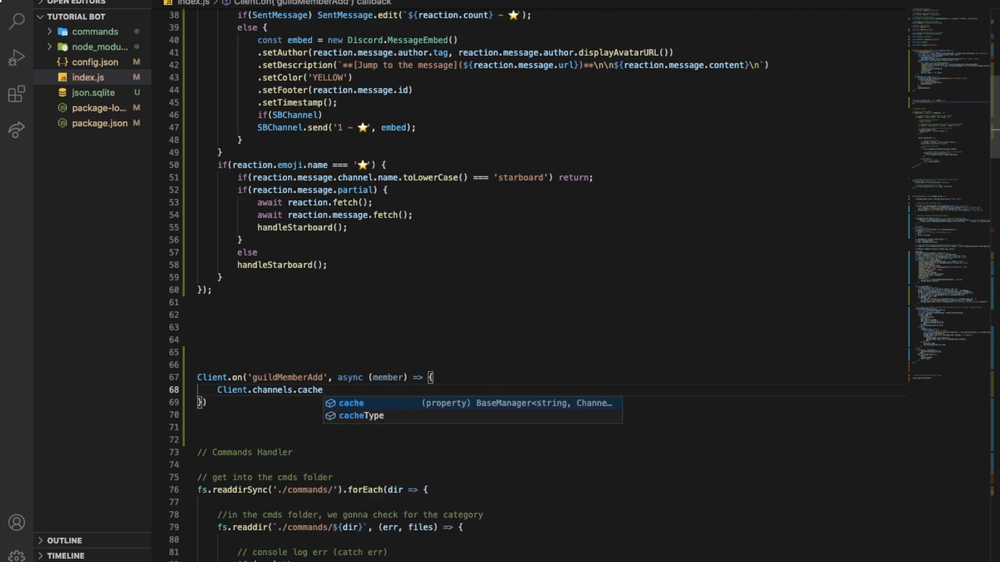
pyautogui.write(".get('')")
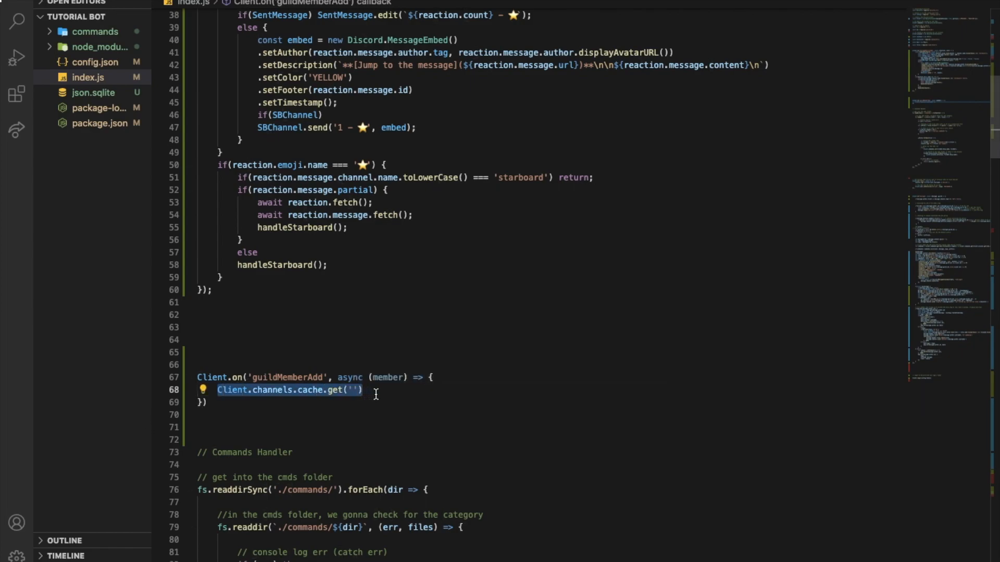
pyautogui.press('Enter')
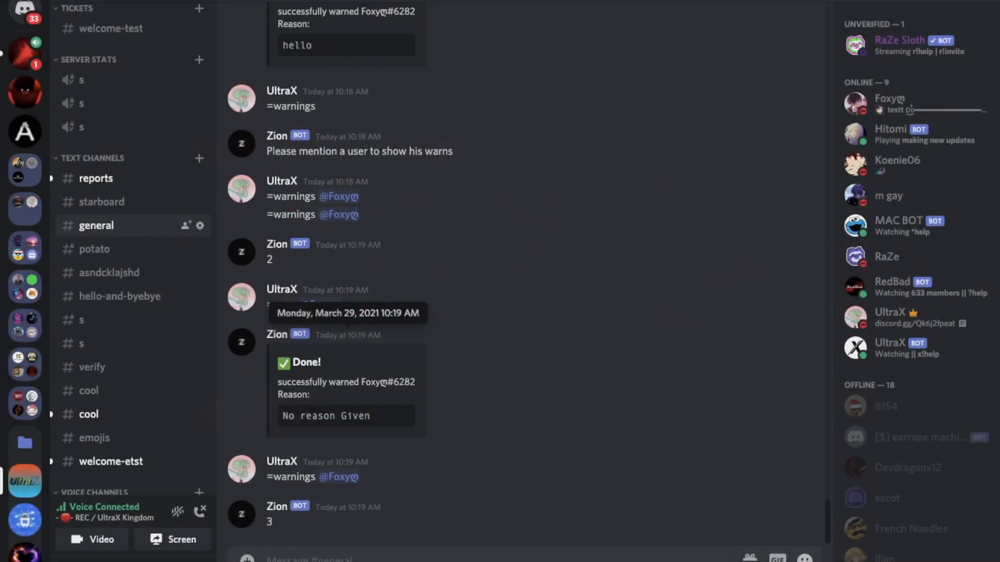
pyautogui.rightClick(96, 225)
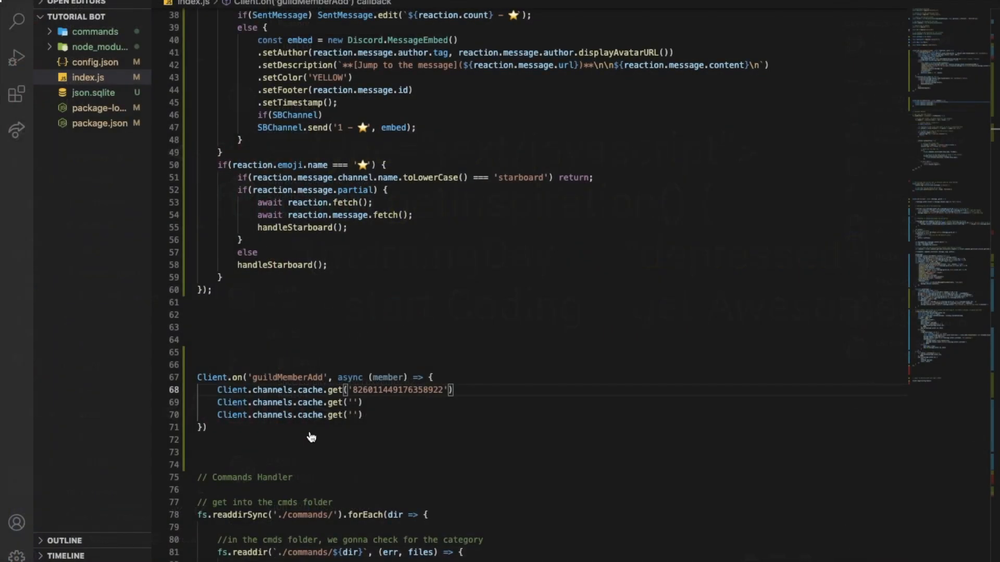
pyautogui.write('826011498849370133')
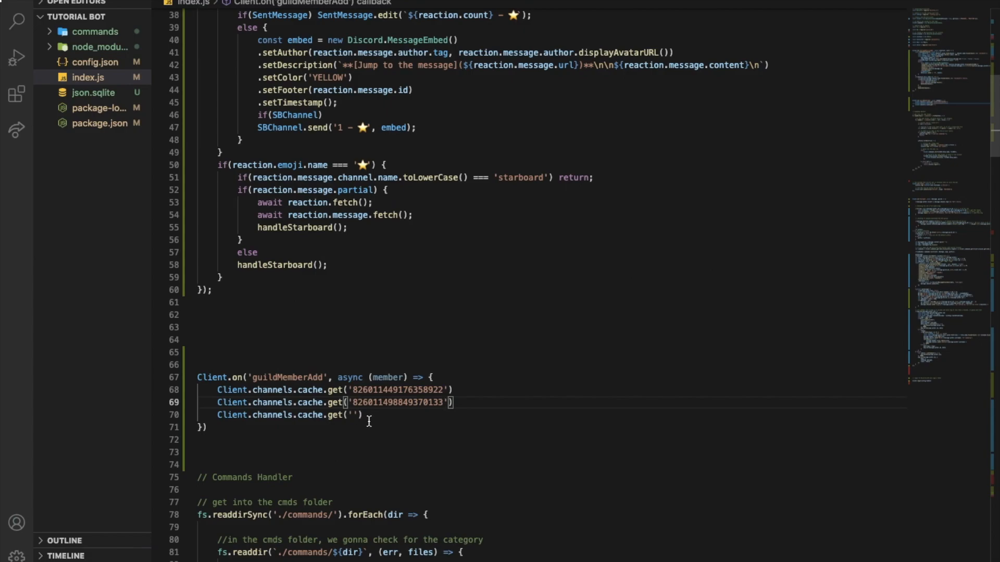
pyautogui.write('826011543447011338')
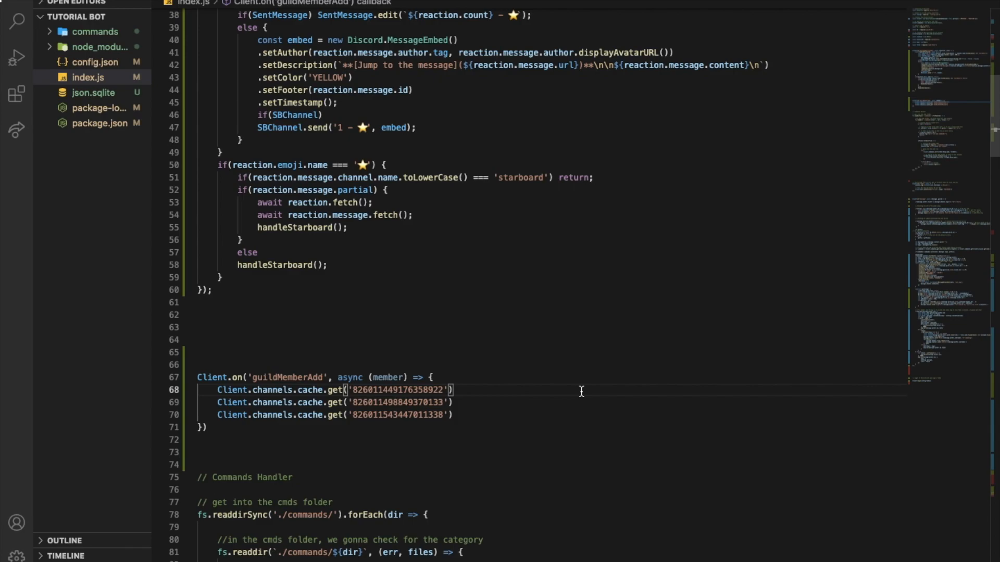
pyautogui.write('.s')
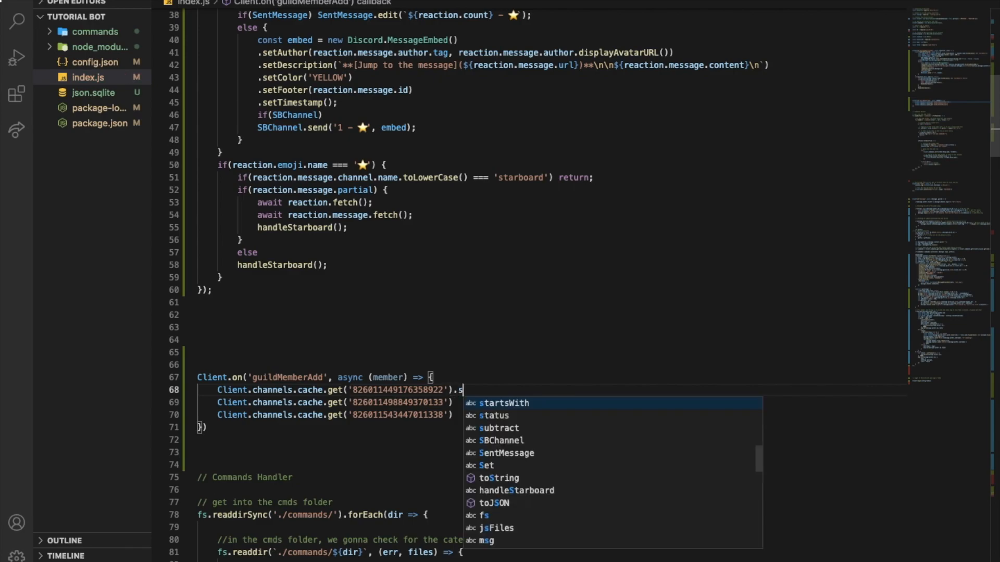
pyautogui.write('etName')
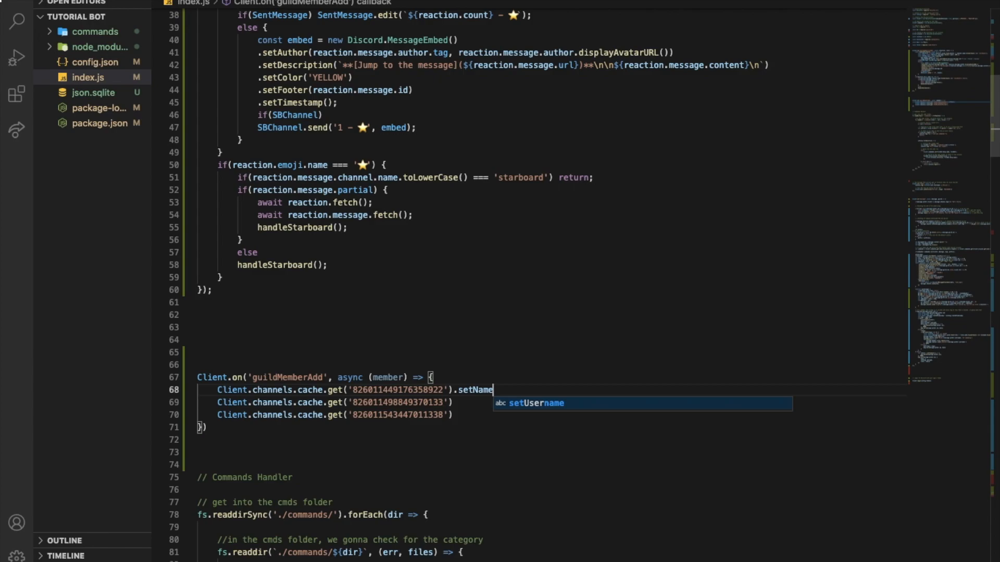
pyautogui.write('(')
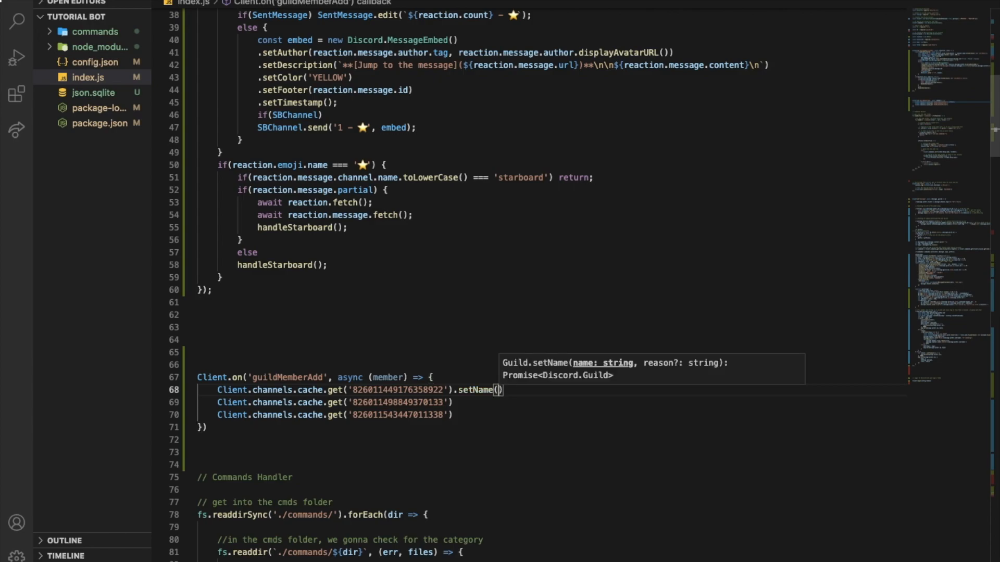
pyautogui.write("''")
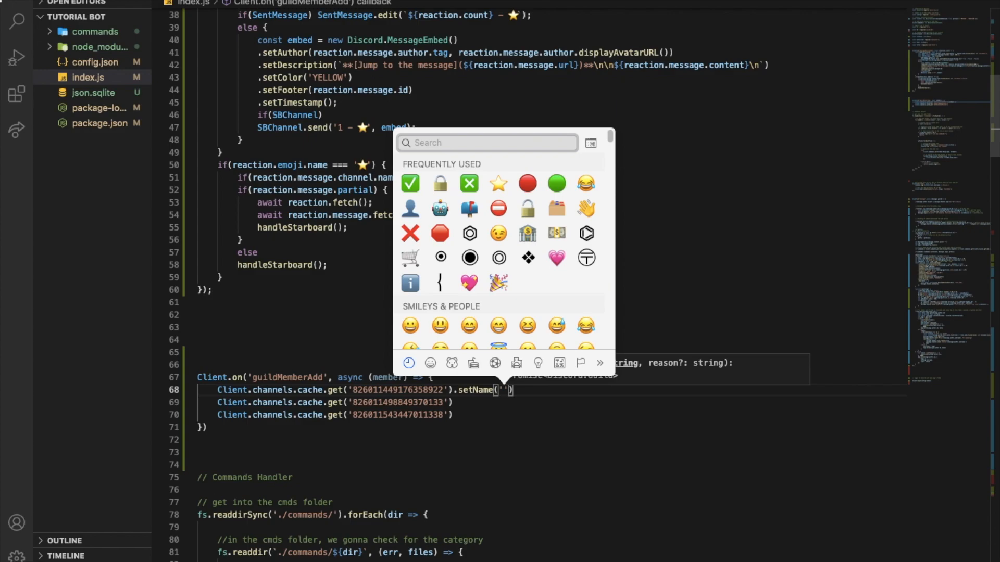
# - Name the first channel `🌍 Total: ${member.guild.memberCount}`
pyautogui.write('g')
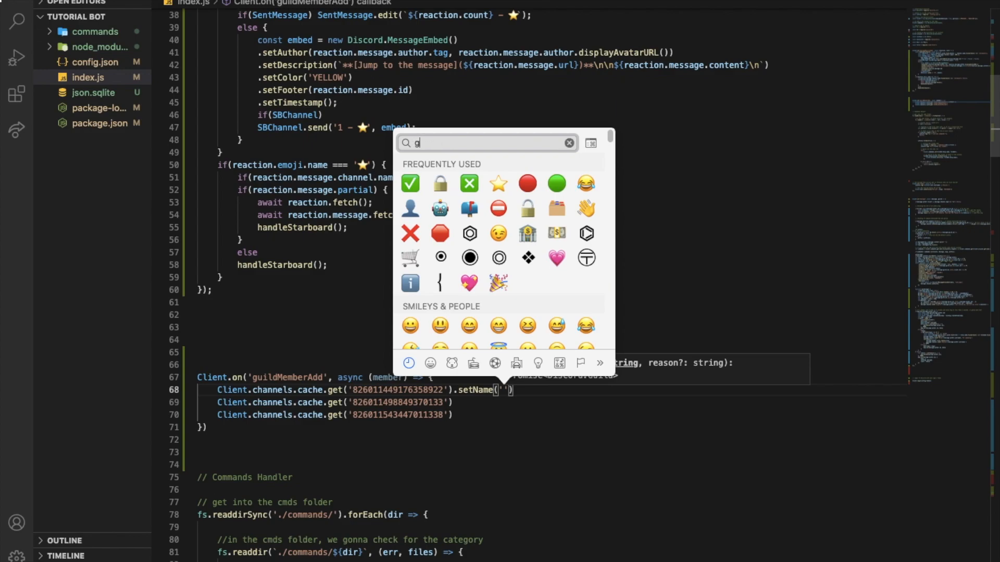
pyautogui.write('l')
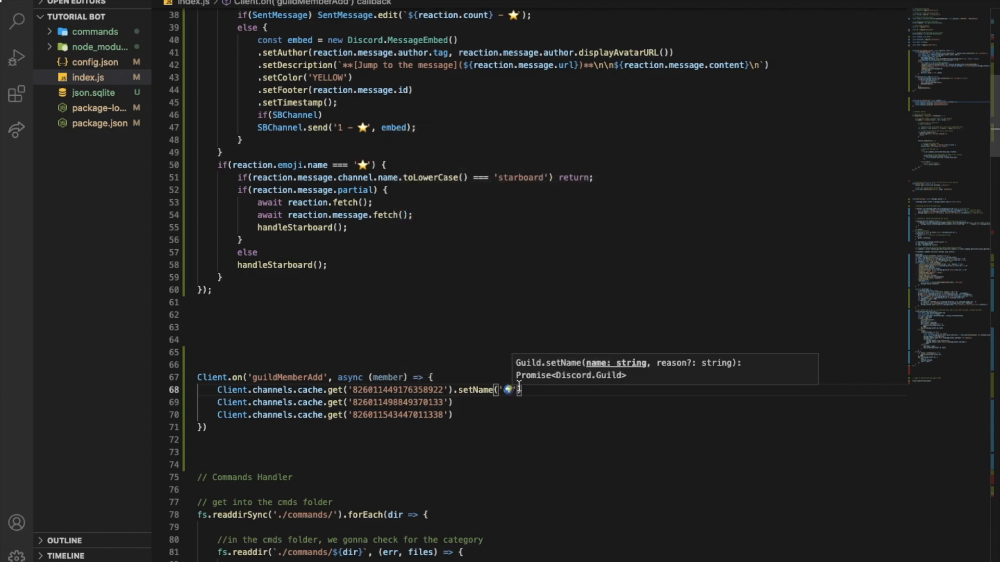
pyautogui.write('Total:')
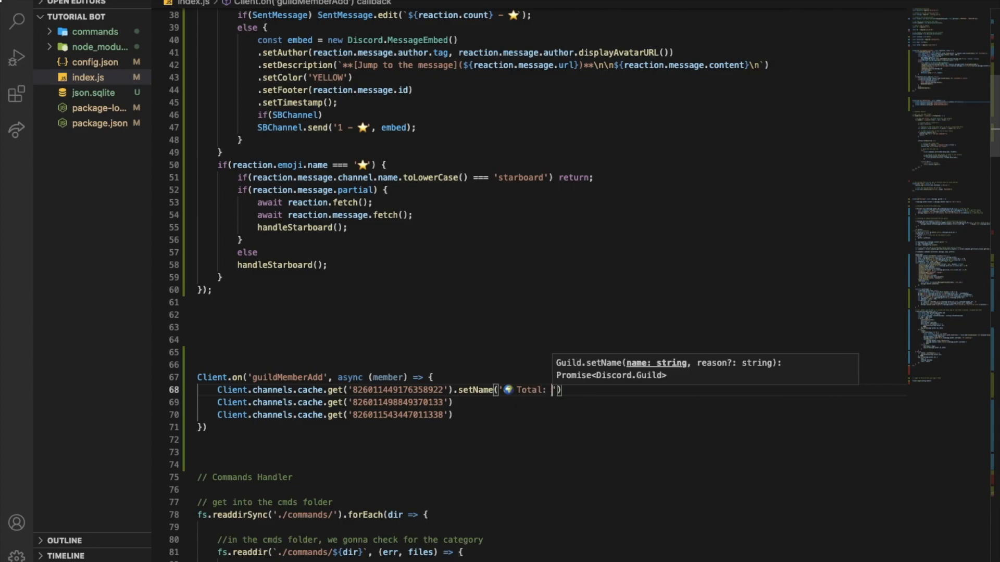
pyautogui.write('${}`')
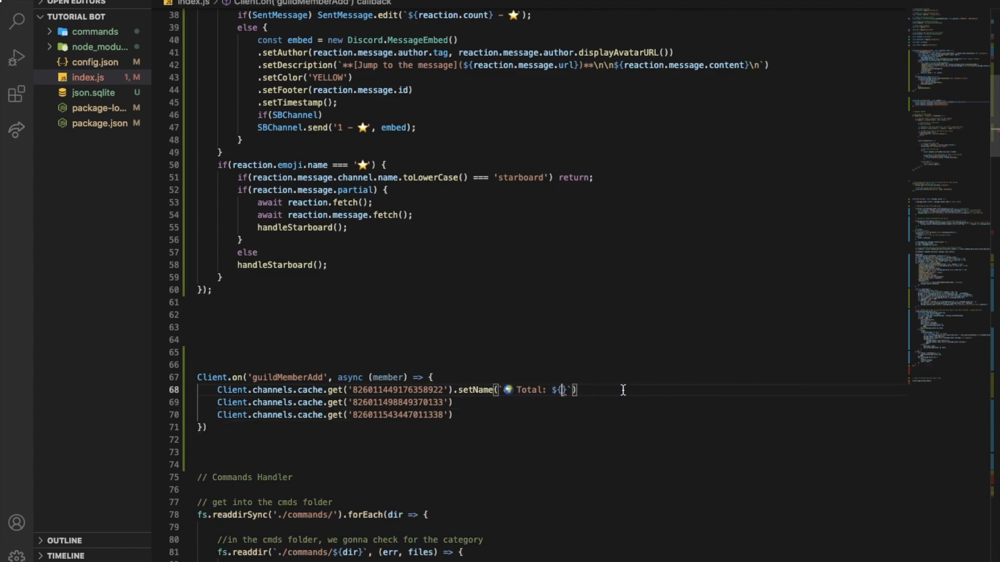
pyautogui.write('mem')
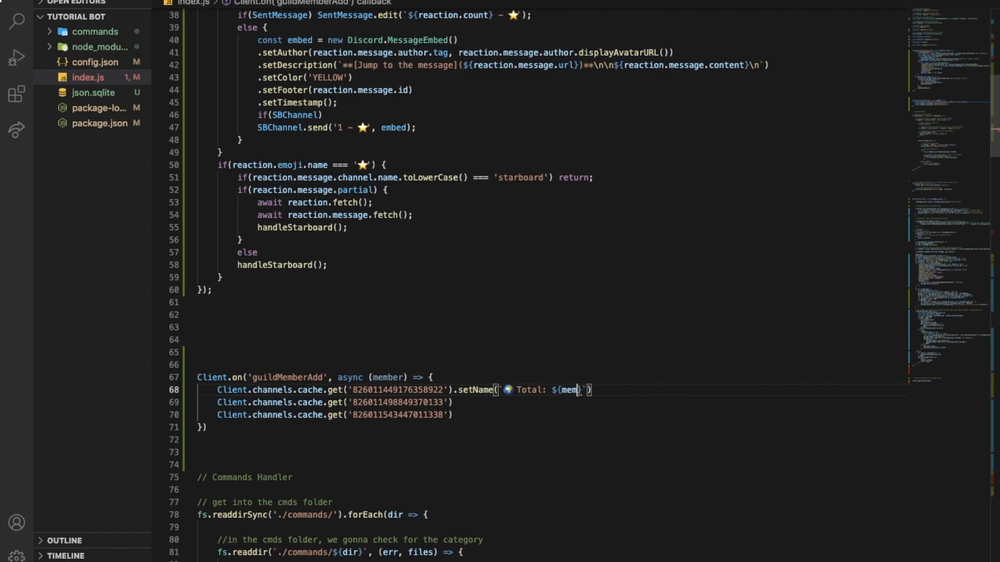
pyautogui.write('.guild')
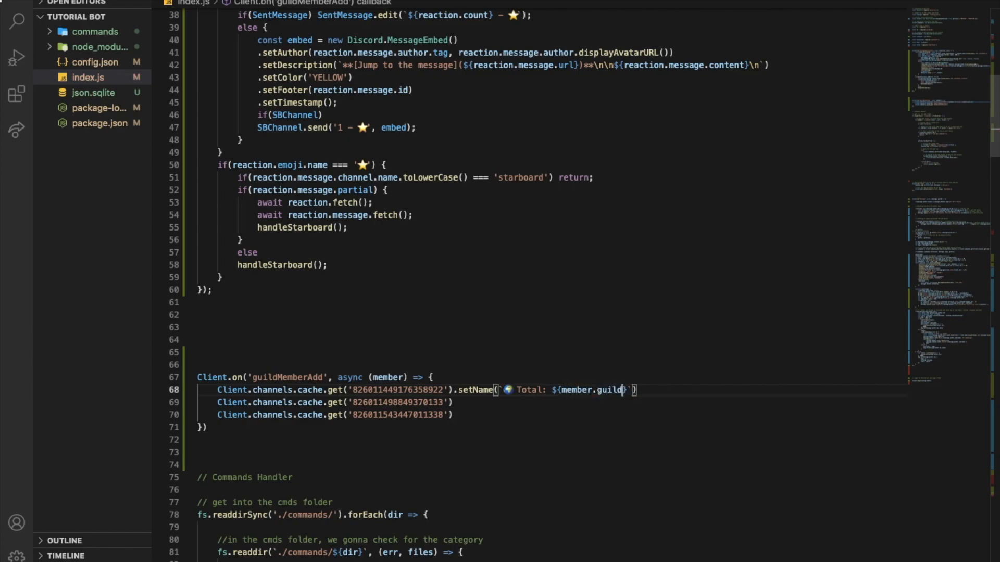
pyautogui.write('.memberCount')
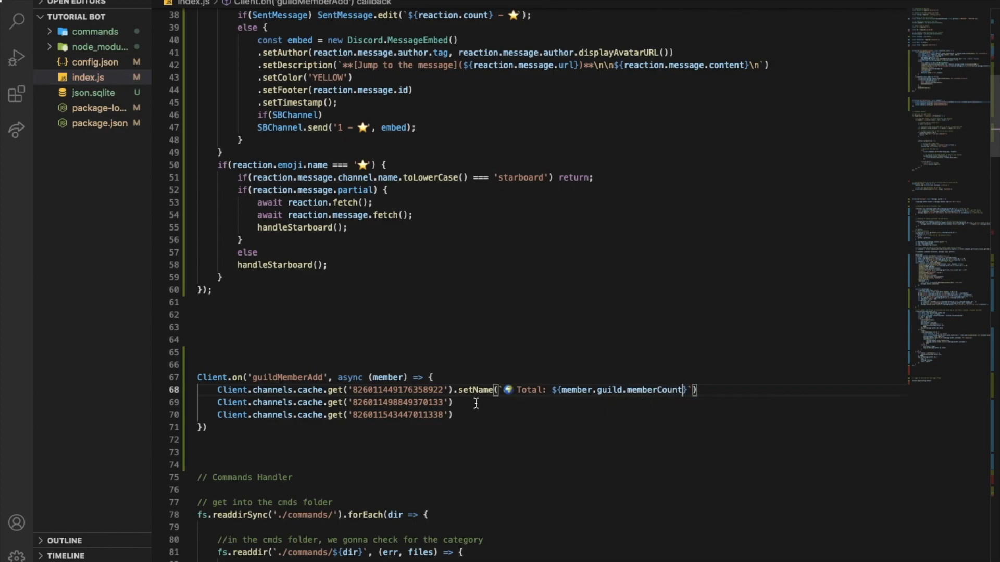
pyautogui.write('.setName(')
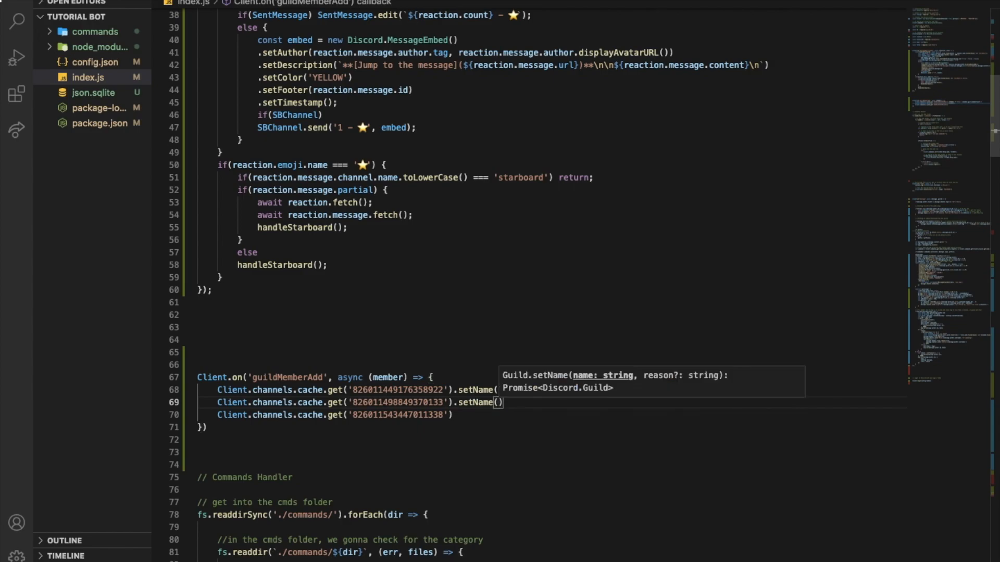
# - Give the second channel a `👤 Users: ${member.guild...}` name template
pyautogui.write('``')
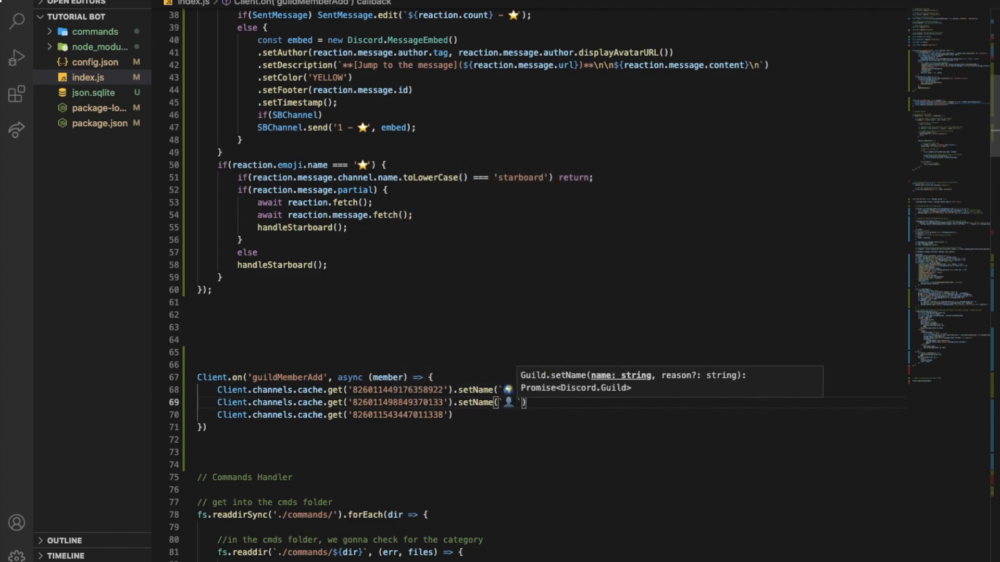
pyautogui.write('Users')
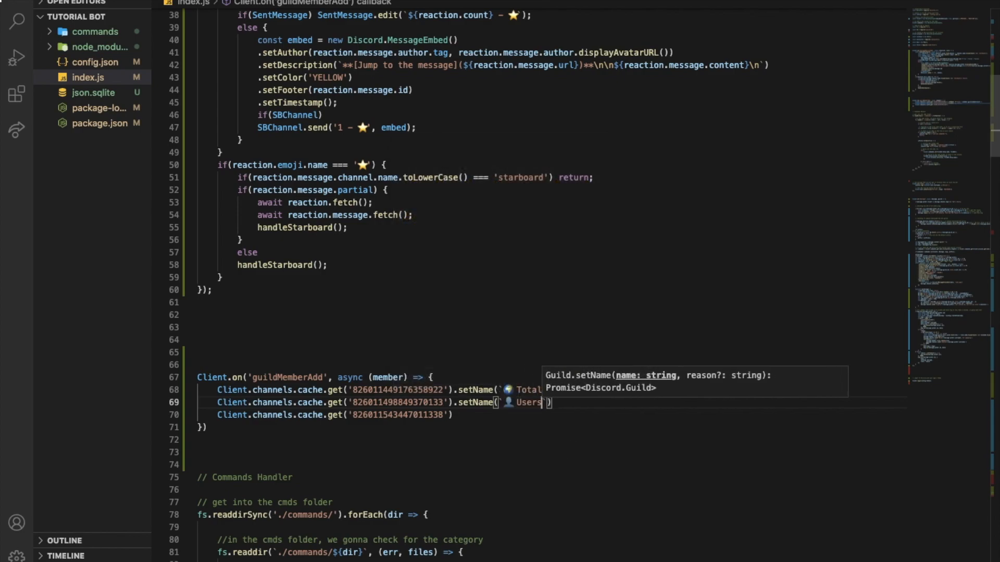
pyautogui.write(':')
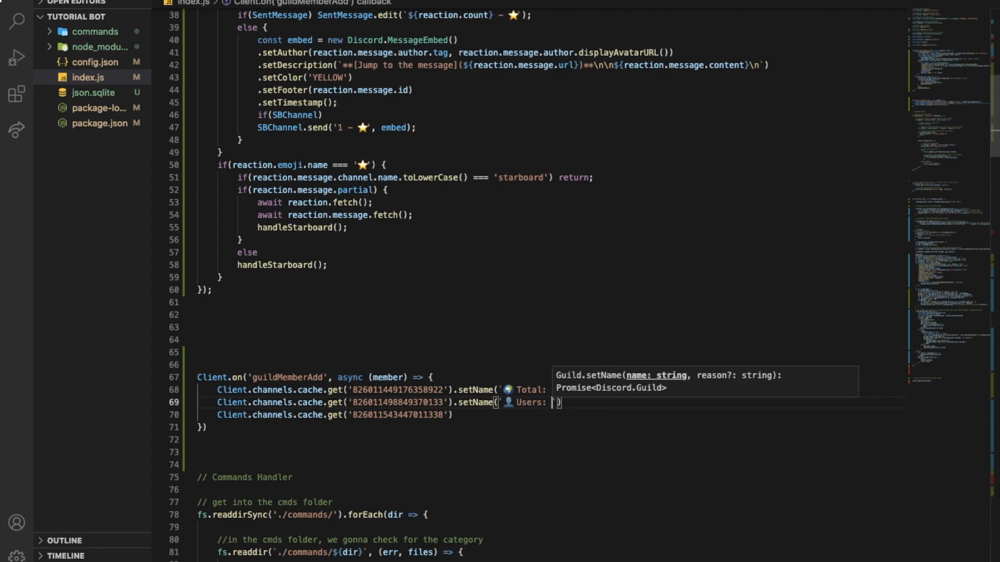
pyautogui.write('${}')
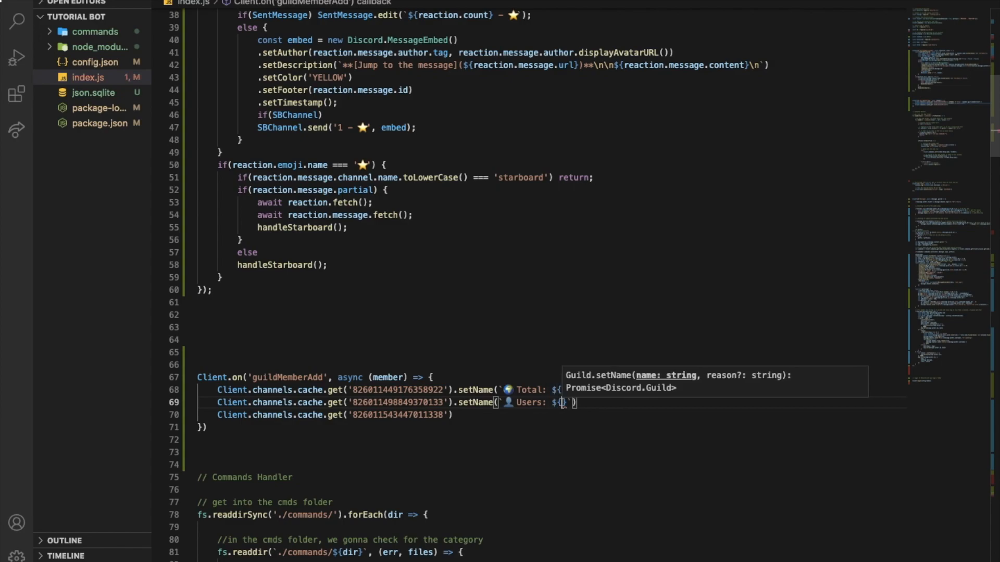
pyautogui.write('member.')
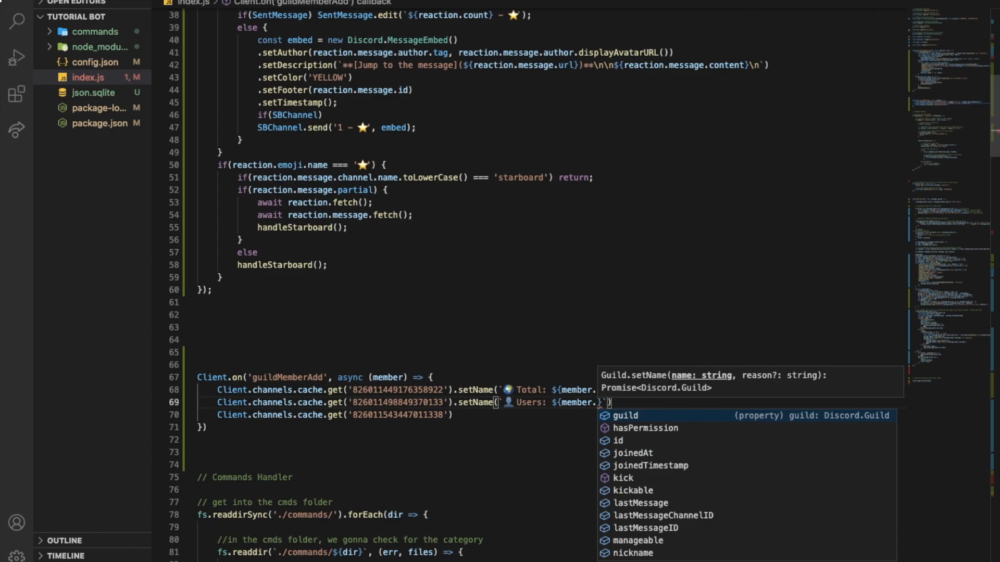
pyautogui.write('guild')
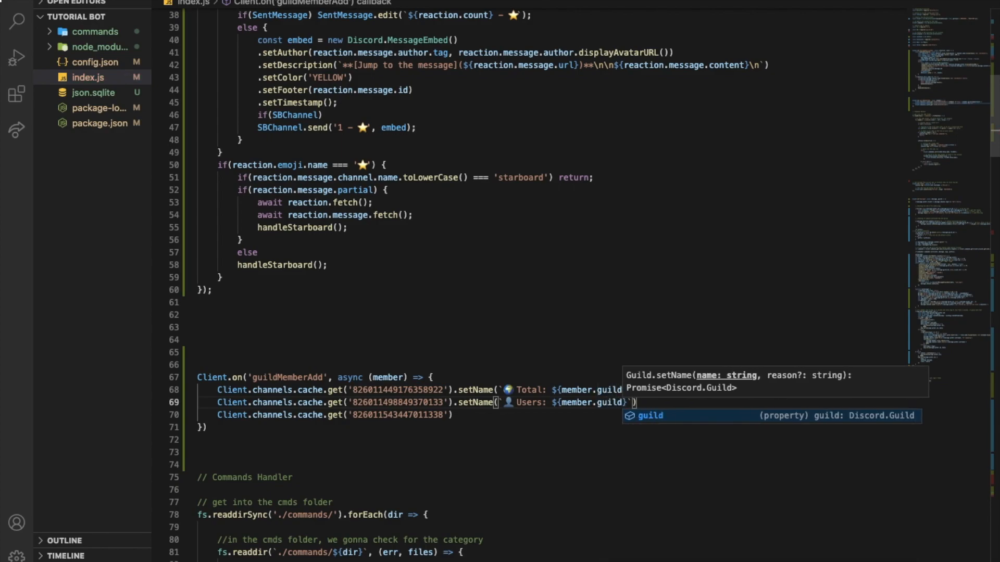
# - Count only non-bot members with members.cache.filter(m => !m.user.bot).size
pyautogui.write('.member')
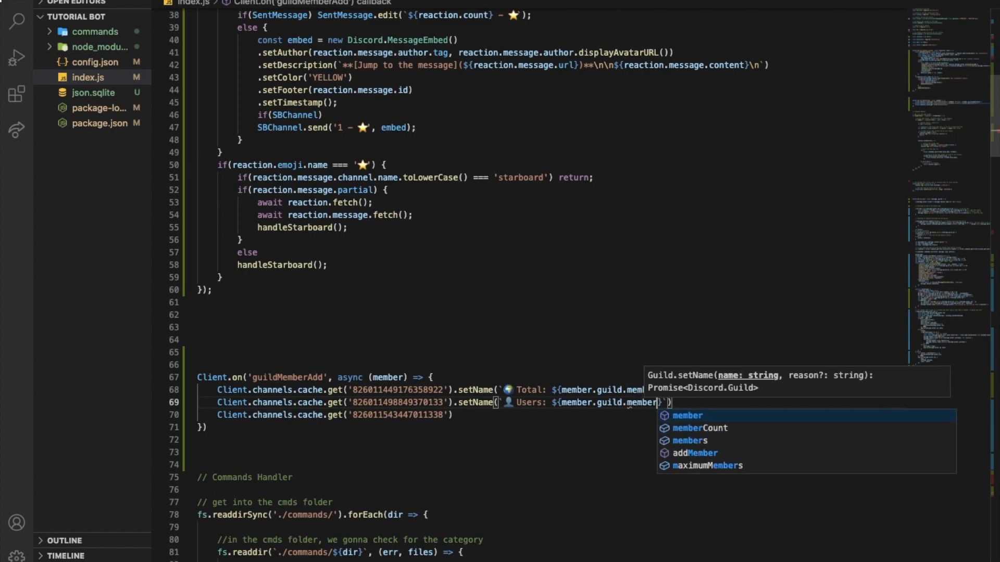
pyautogui.write('members.')
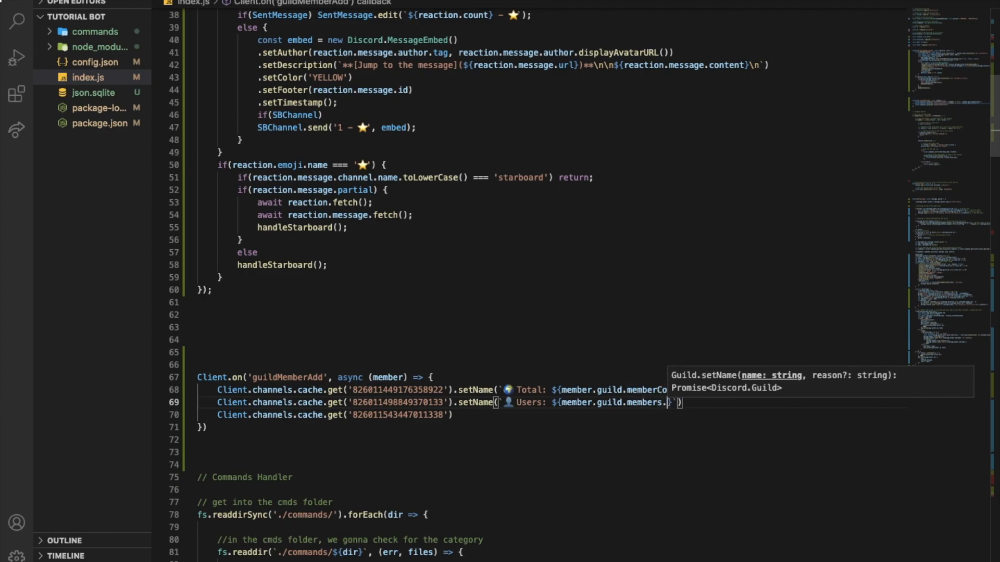
pyautogui.write('cache.filter(m =>')
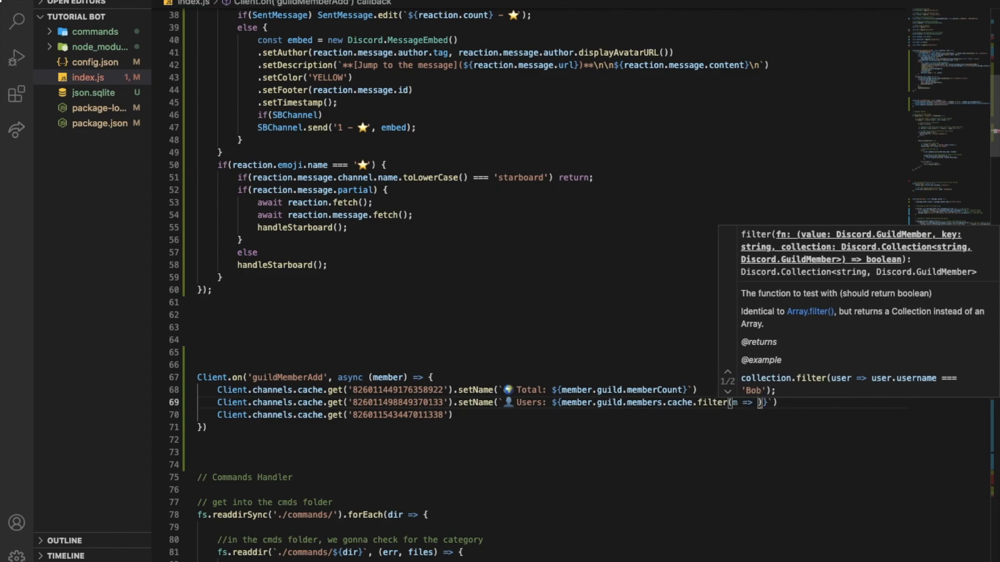
pyautogui.write('.user')
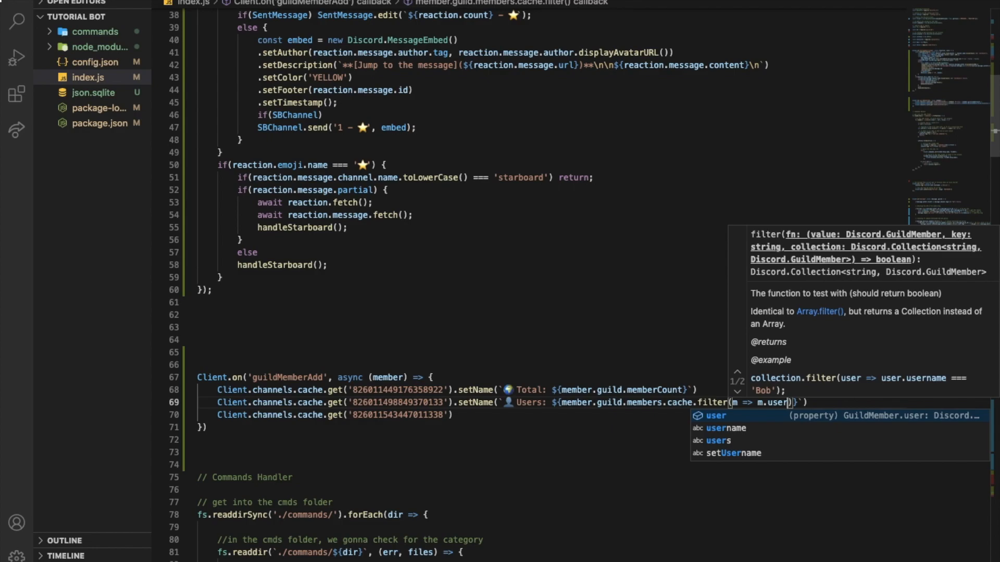
pyautogui.write('.bot')
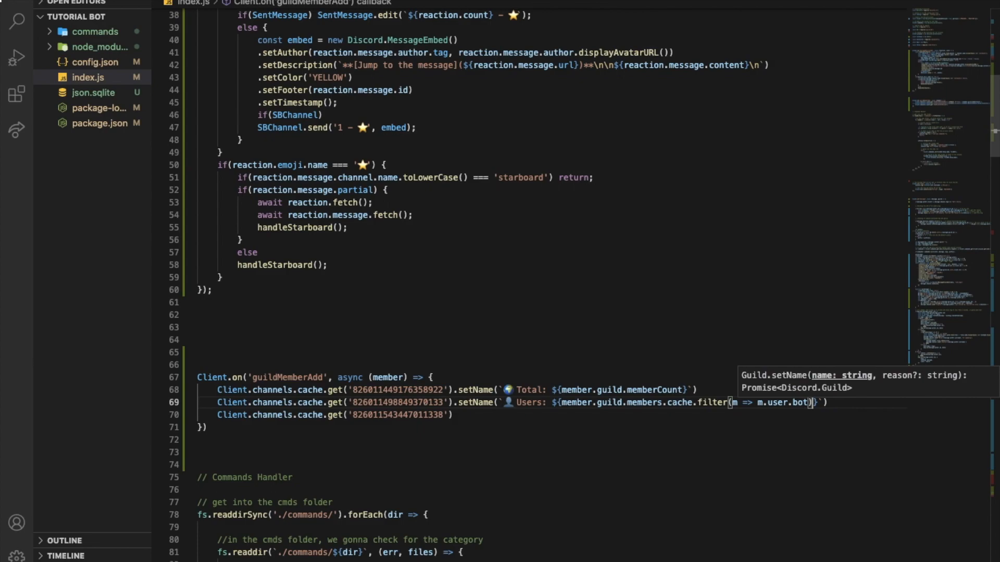
pyautogui.write('.size')
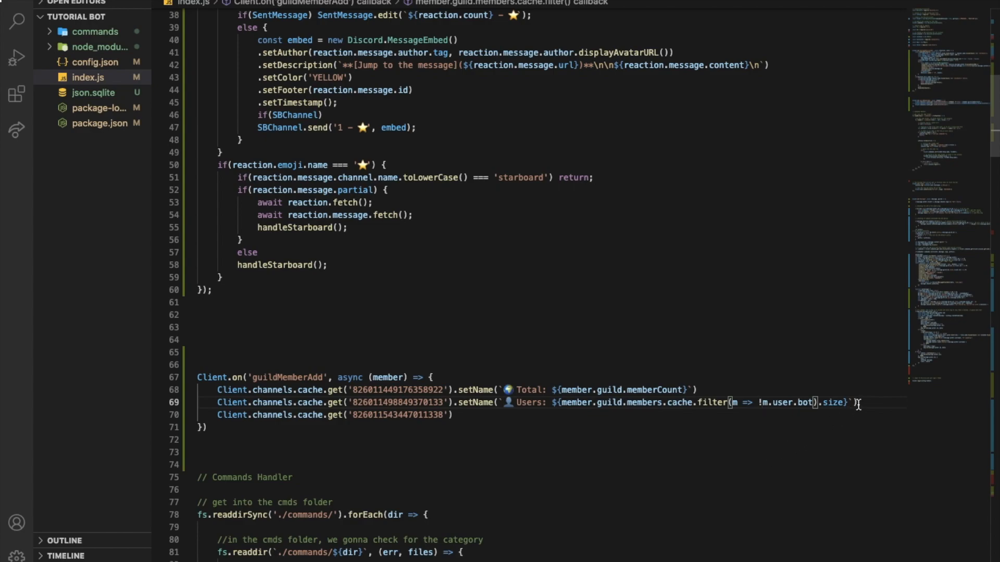
pyautogui.moveTo(660, 408)
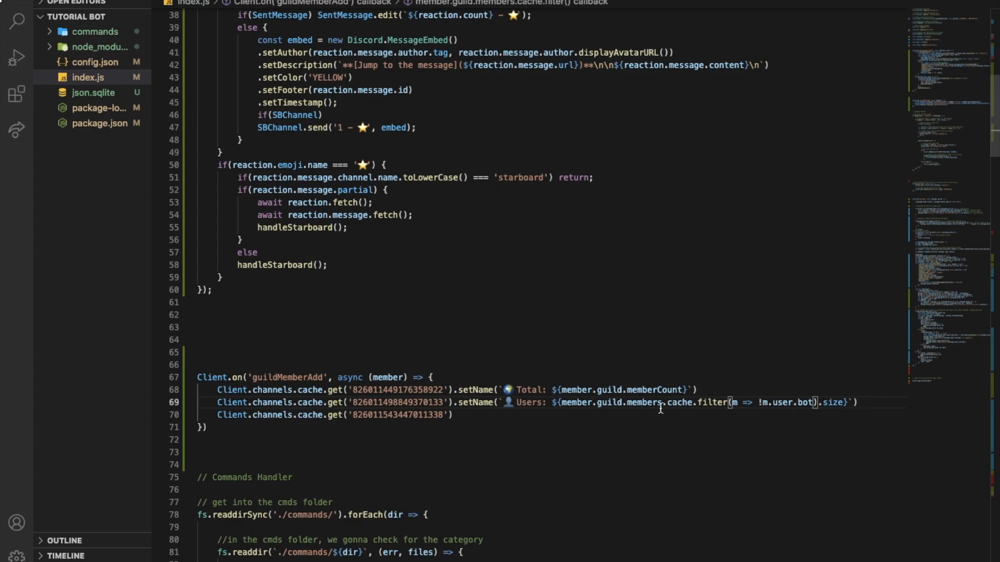
pyautogui.moveTo(661, 403); pyautogui.dragTo(858, 403)
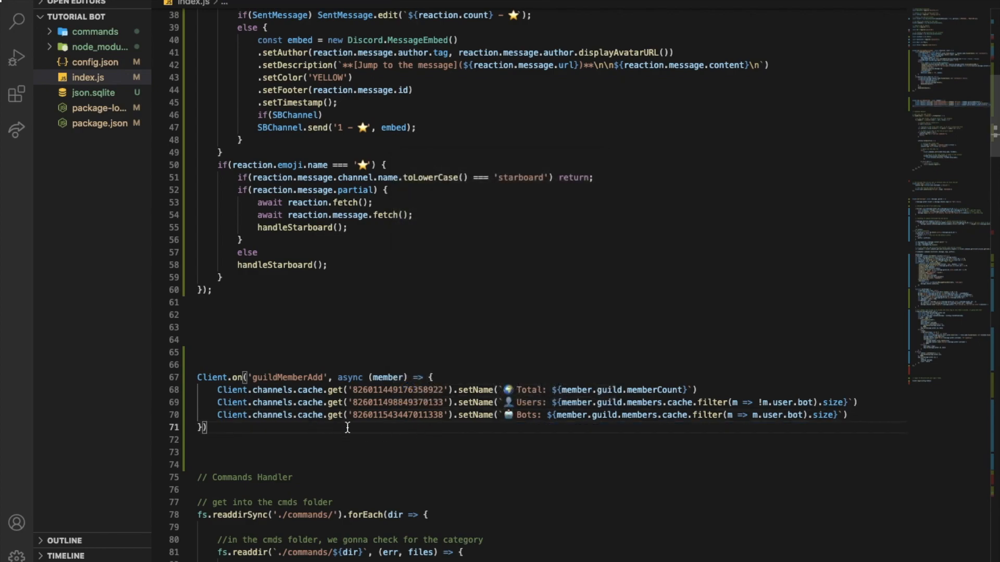
pyautogui.moveTo(514, 411)
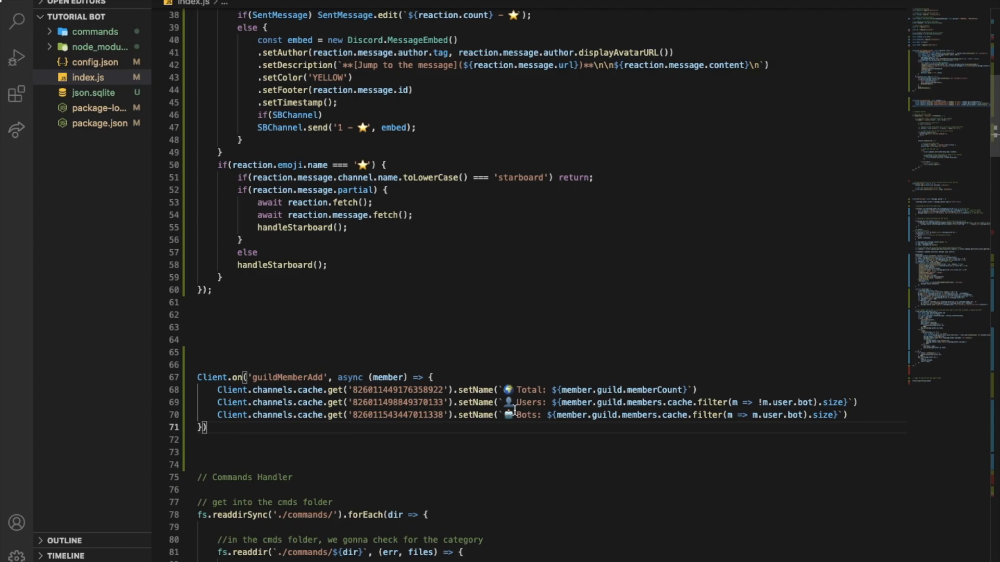
pyautogui.moveTo(562, 278)
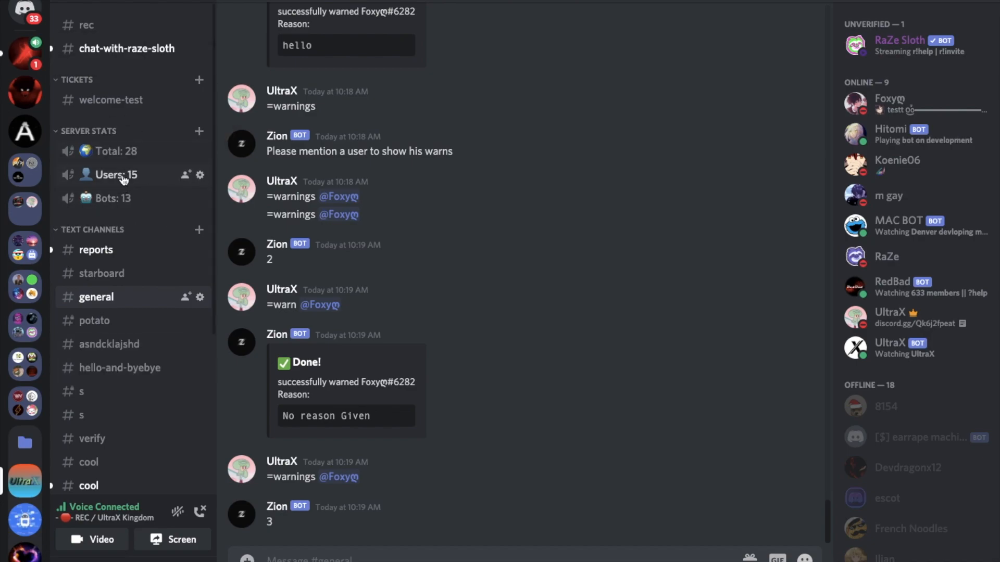
pyautogui.moveTo(134, 165)
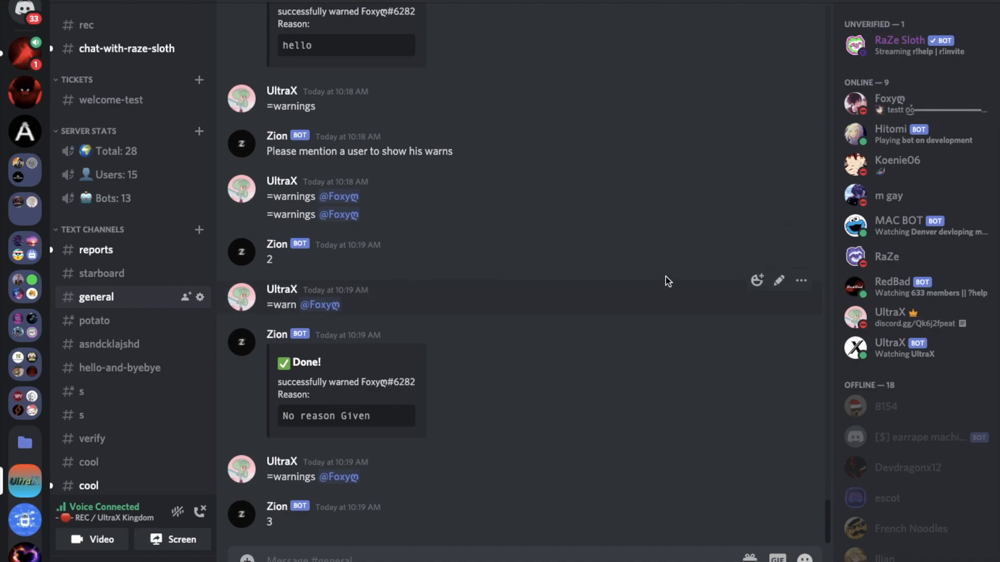
pyautogui.moveTo(819, 367)
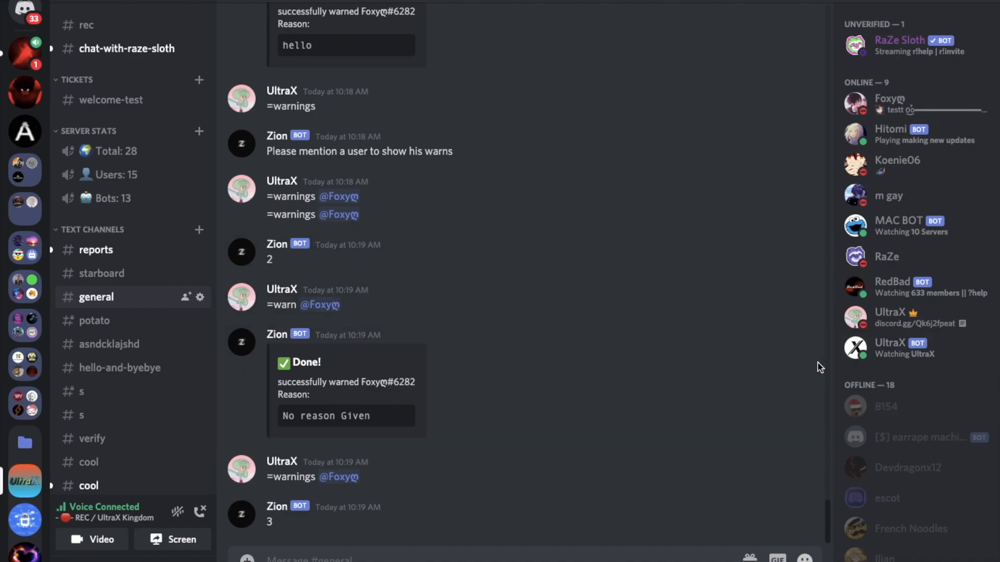
pyautogui.moveTo(380, 296)
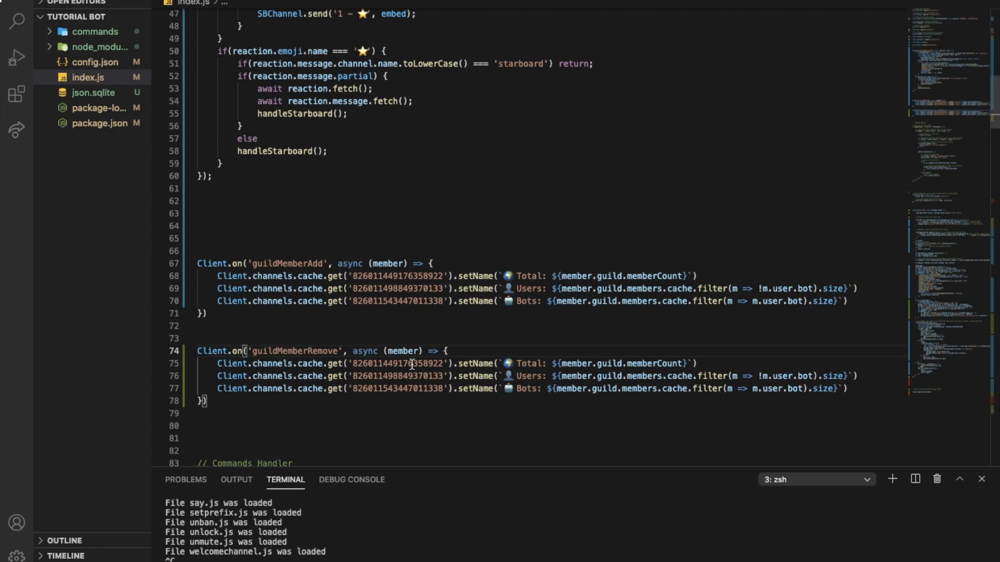
# - Prefix the setName calls in both handlers with await
pyautogui.write('await')
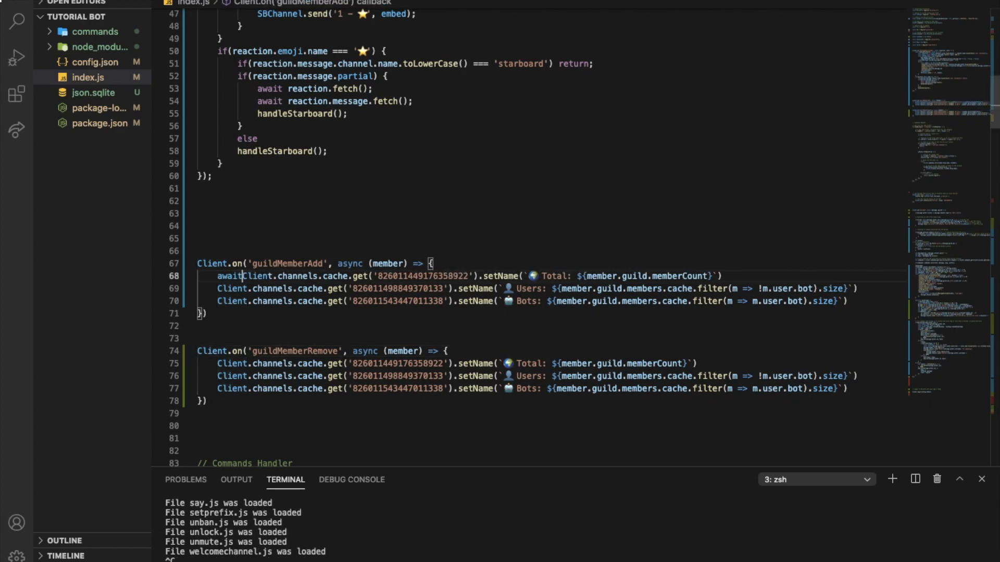
pyautogui.doubleClick(230, 276)
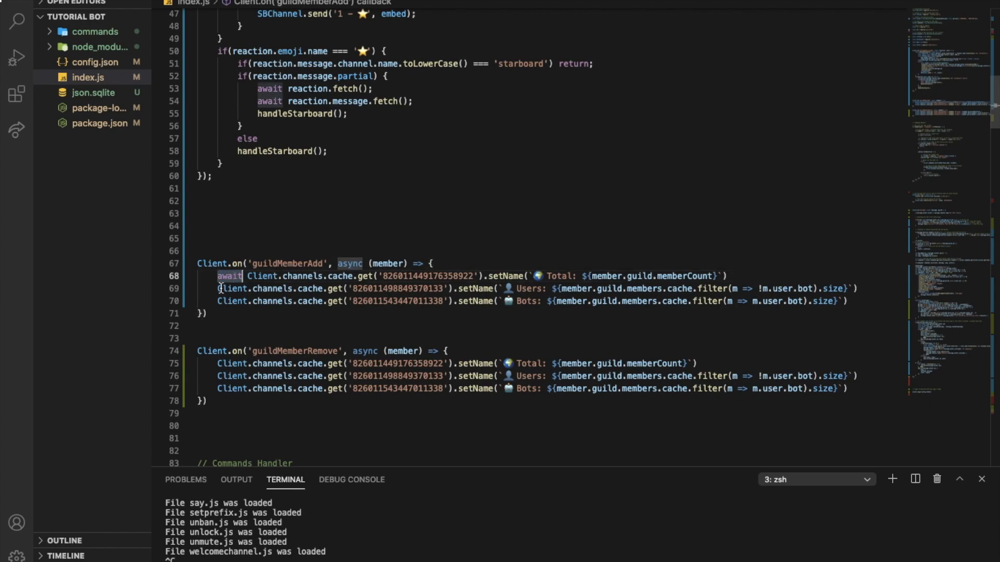
pyautogui.write('await')
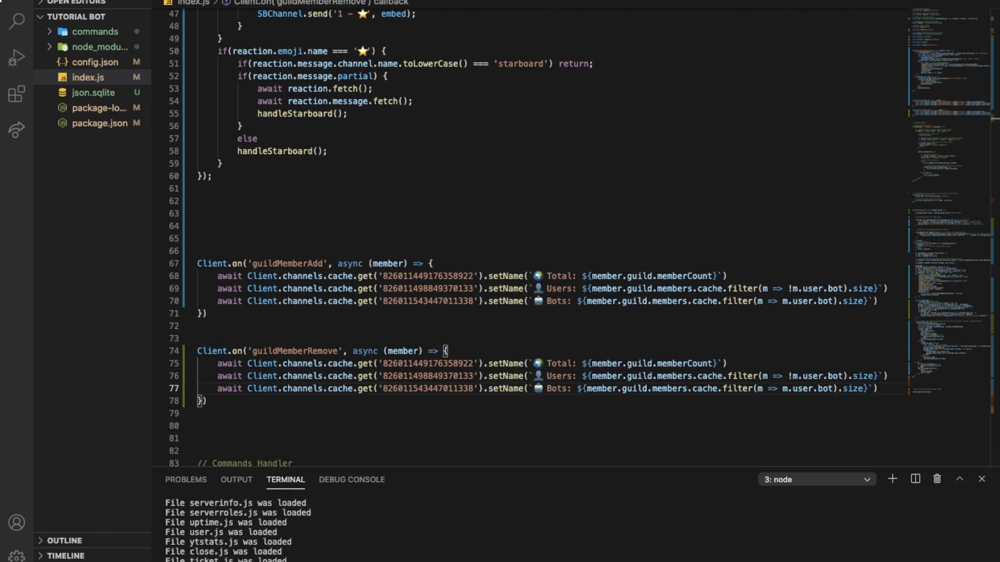
pyautogui.scroll(-3)
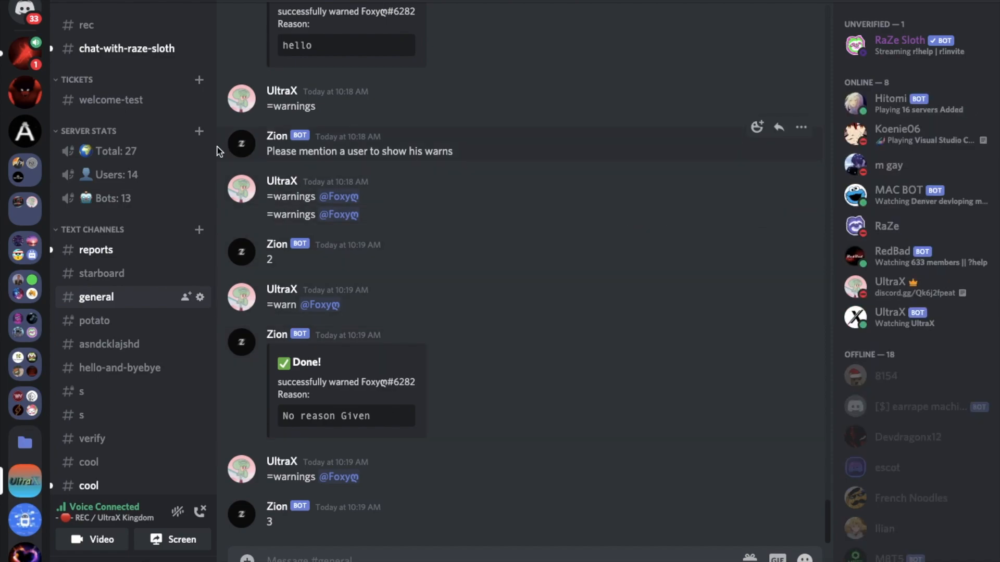
pyautogui.moveTo(139, 162)
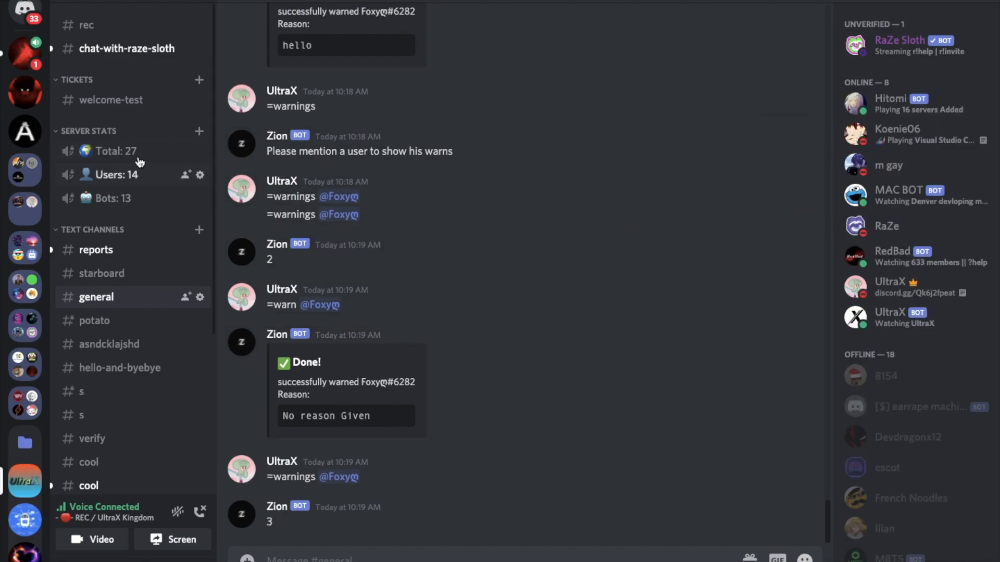
pyautogui.moveTo(593, 185)
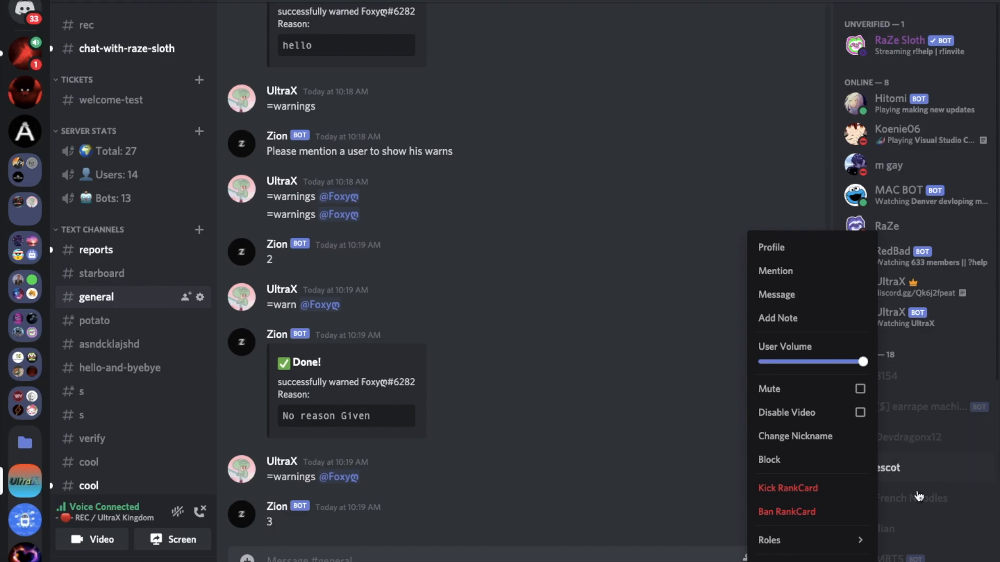
# - Kick a member and confirm stats read Total: 27, Users: 14, Bots: 13
pyautogui.click(606, 366)
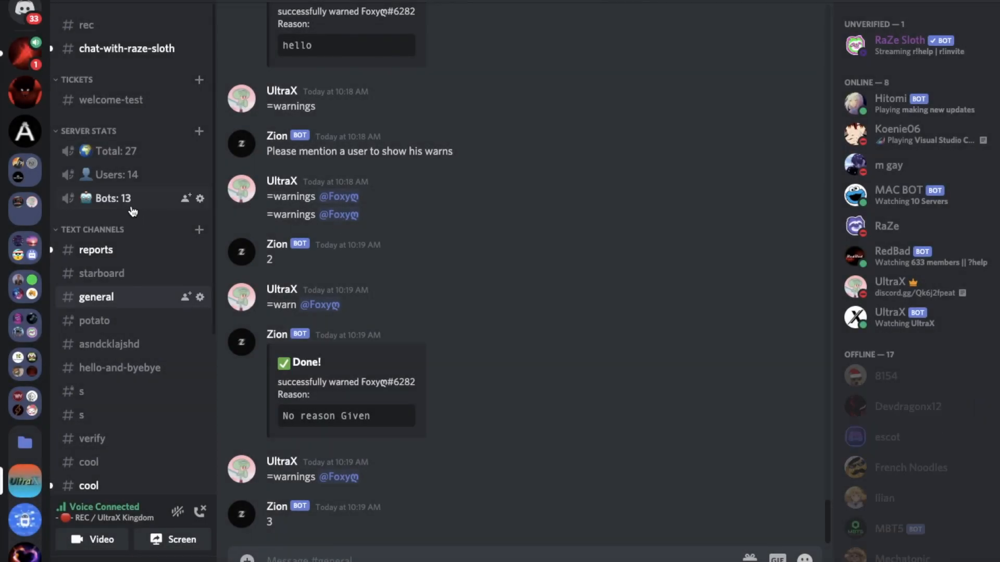
pyautogui.moveTo(125, 211)
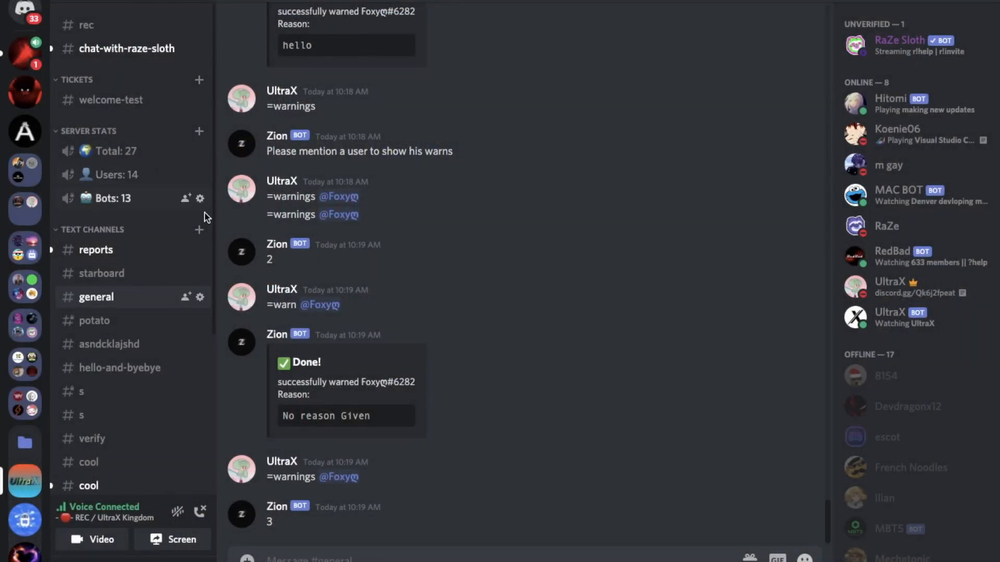
pyautogui.moveTo(580, 322)
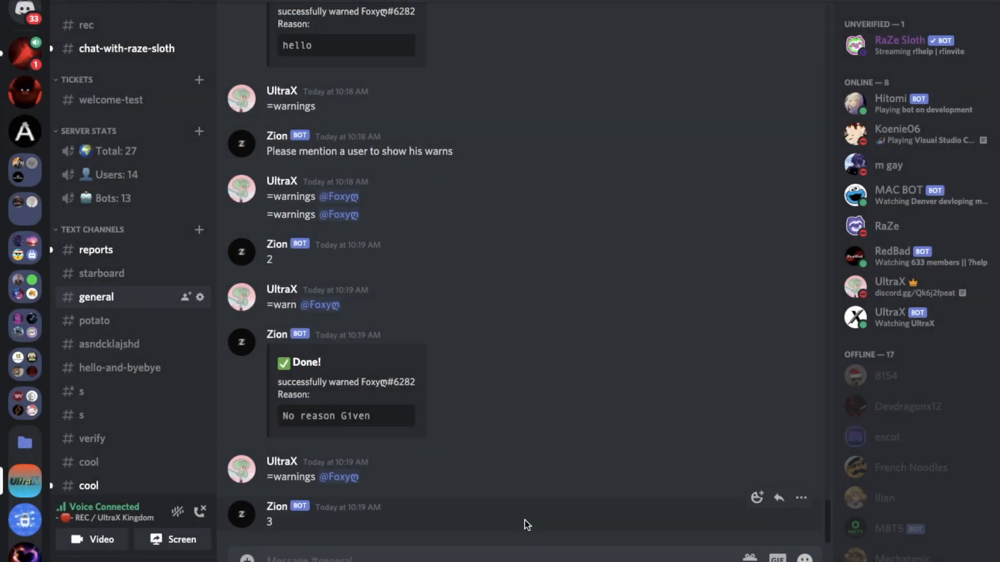
pyautogui.moveTo(126, 151)
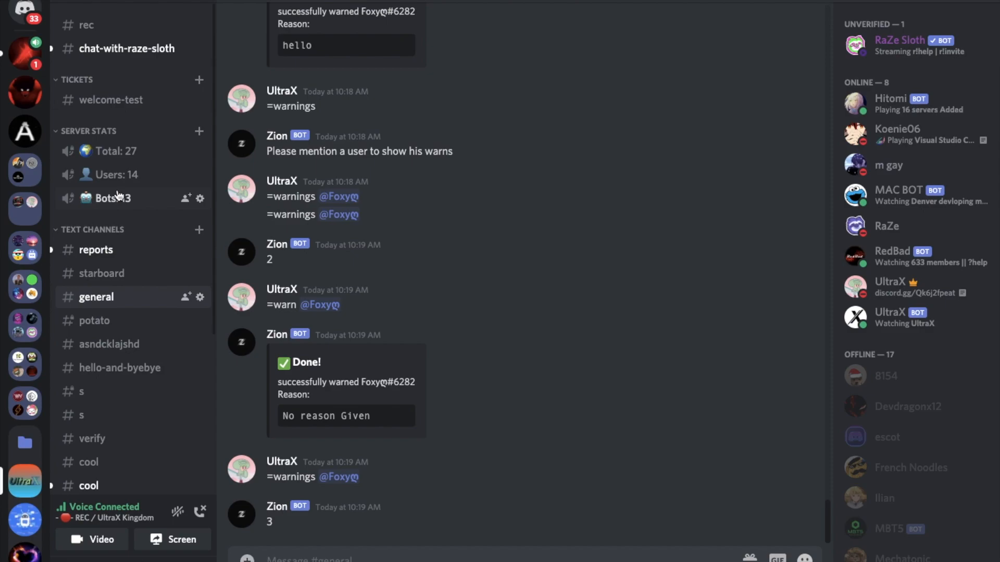
pyautogui.moveTo(591, 362)
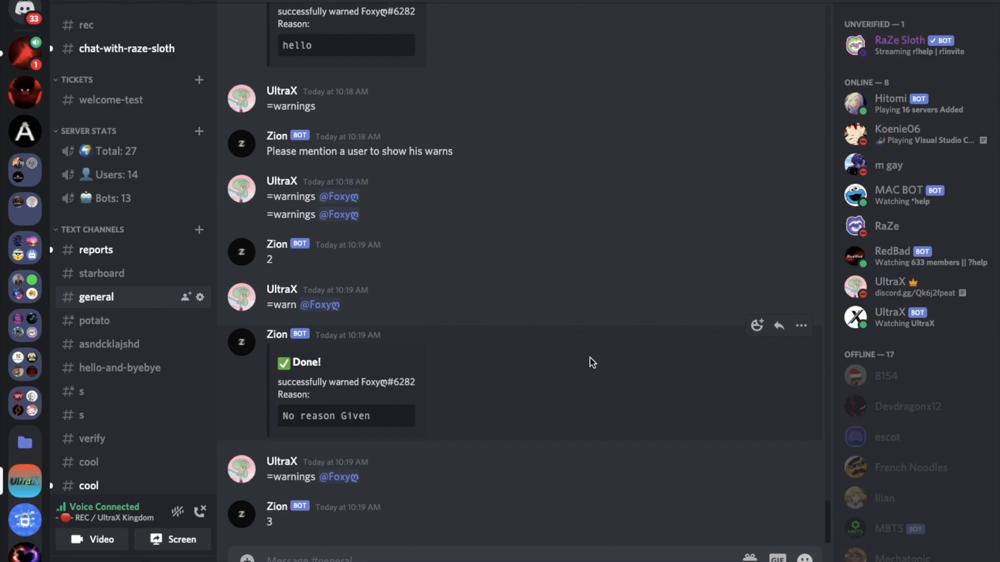
pyautogui.moveTo(504, 465)
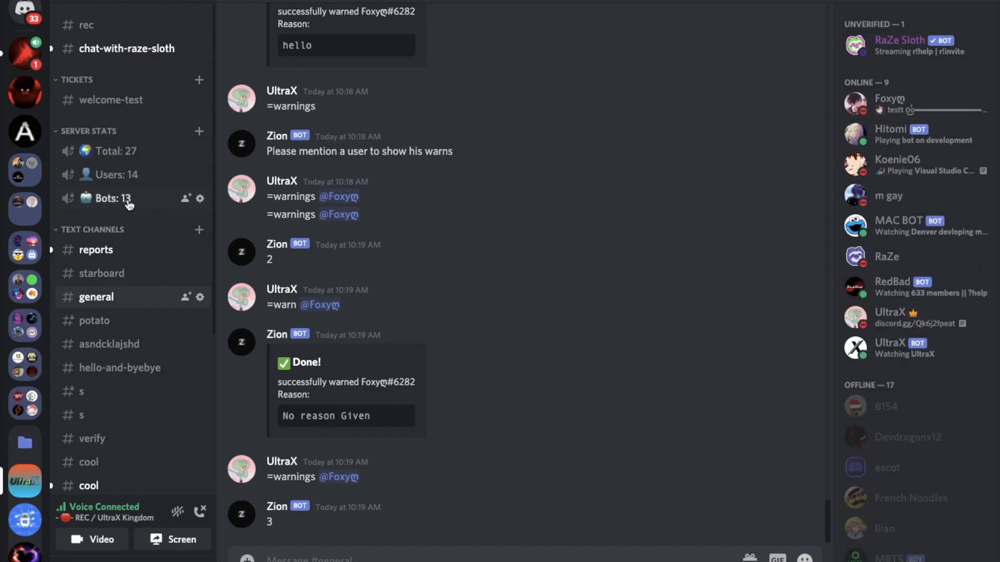
pyautogui.moveTo(836, 93)
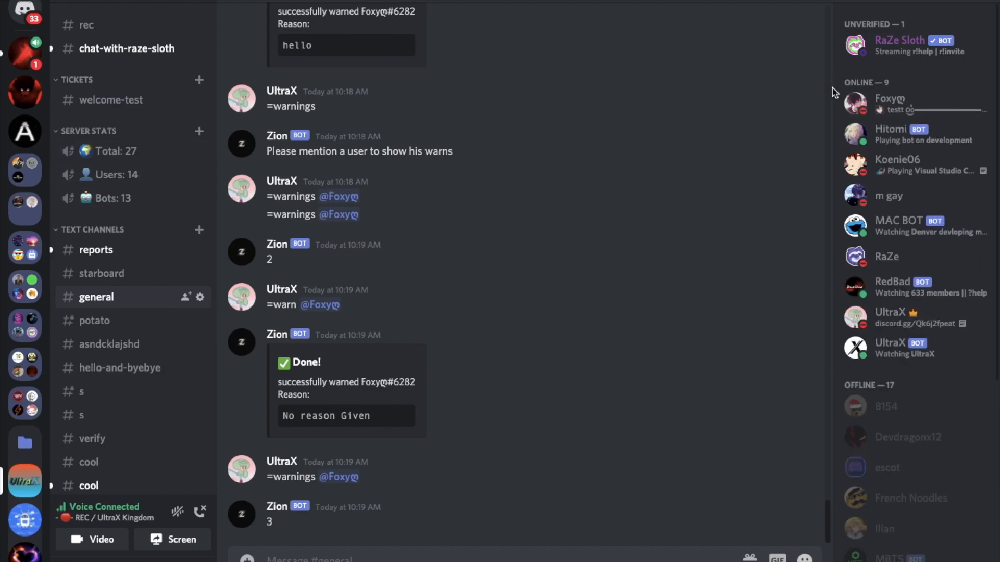
pyautogui.moveTo(586, 293)
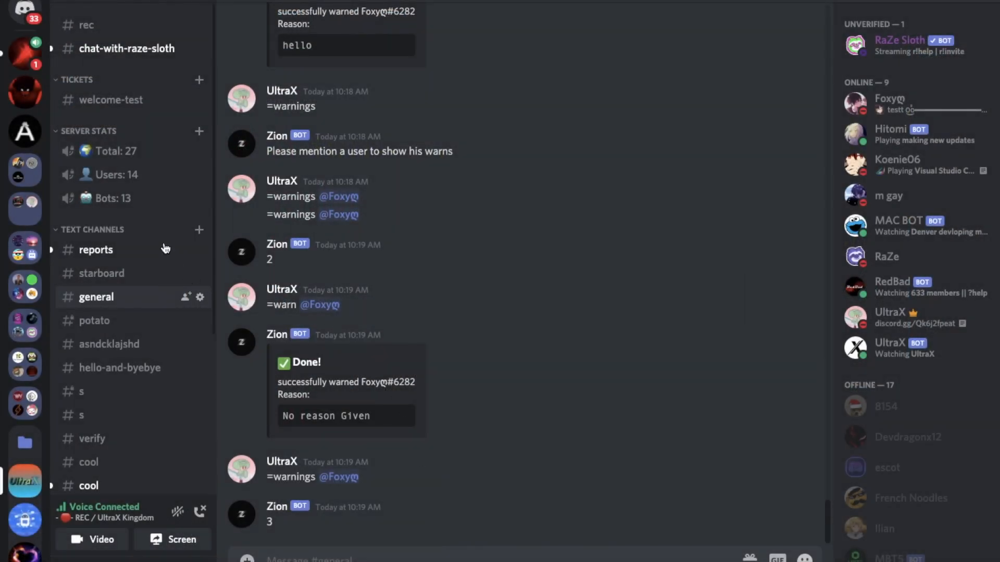
pyautogui.moveTo(521, 450)
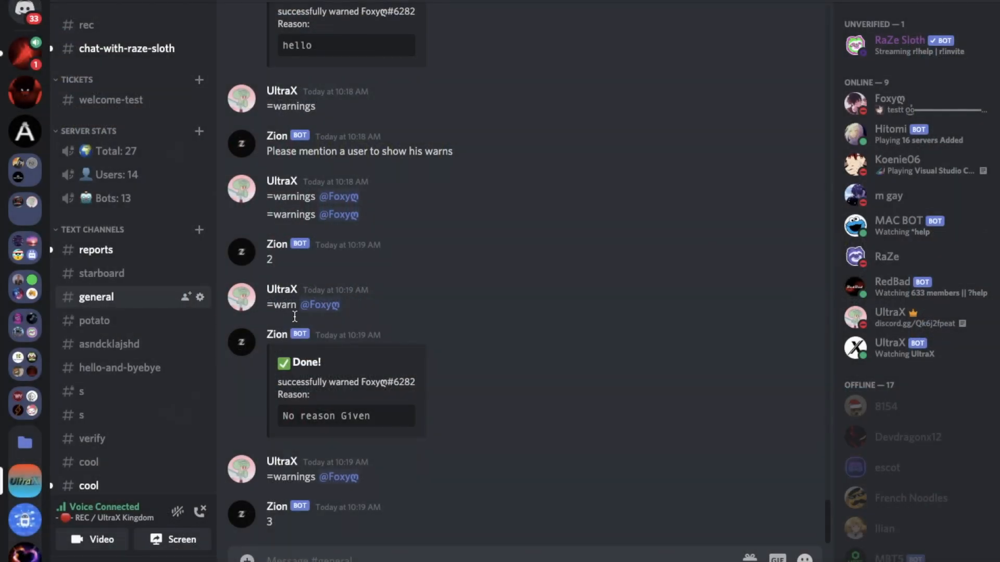
pyautogui.moveTo(486, 305)
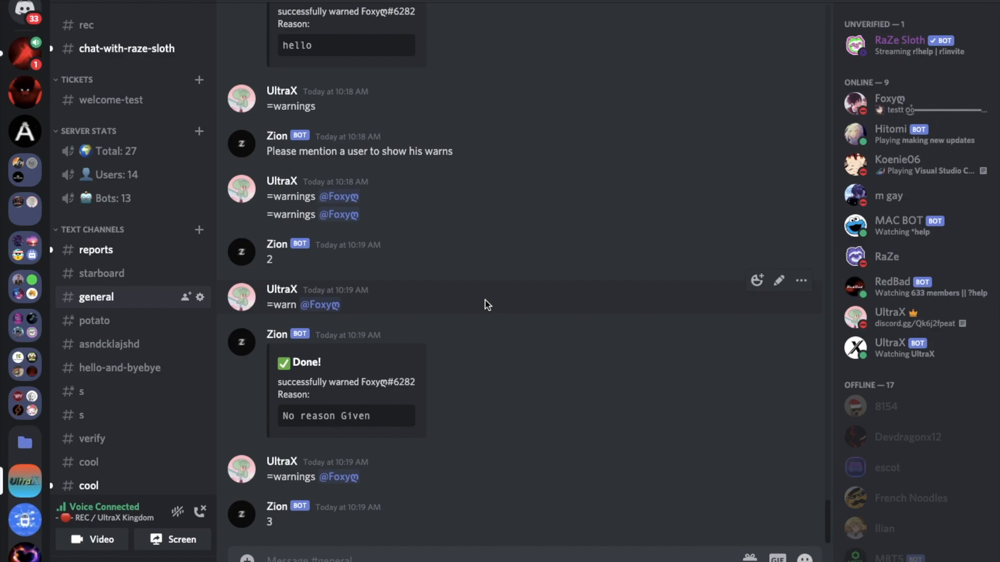
pyautogui.moveTo(445, 264)
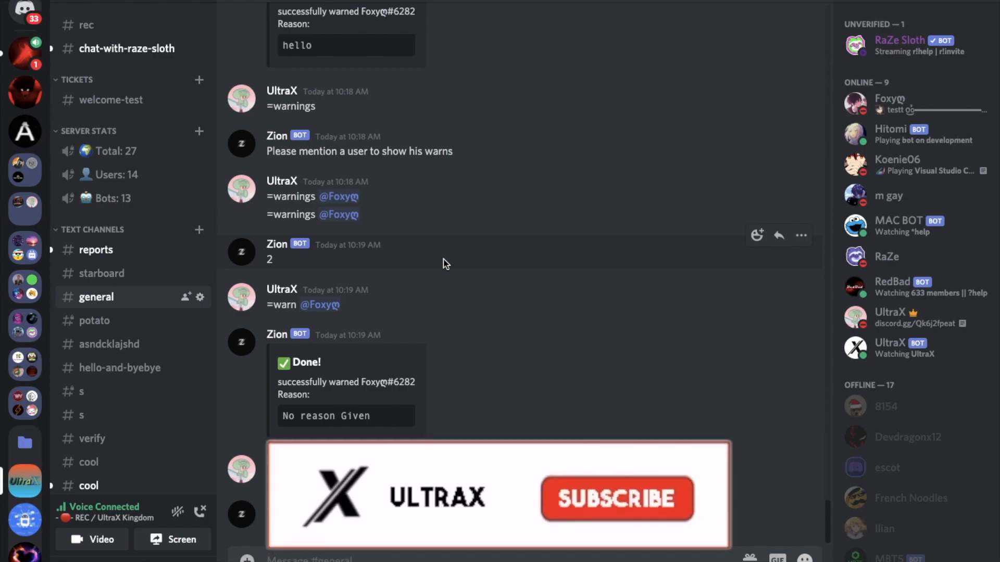
pyautogui.click(616, 499)
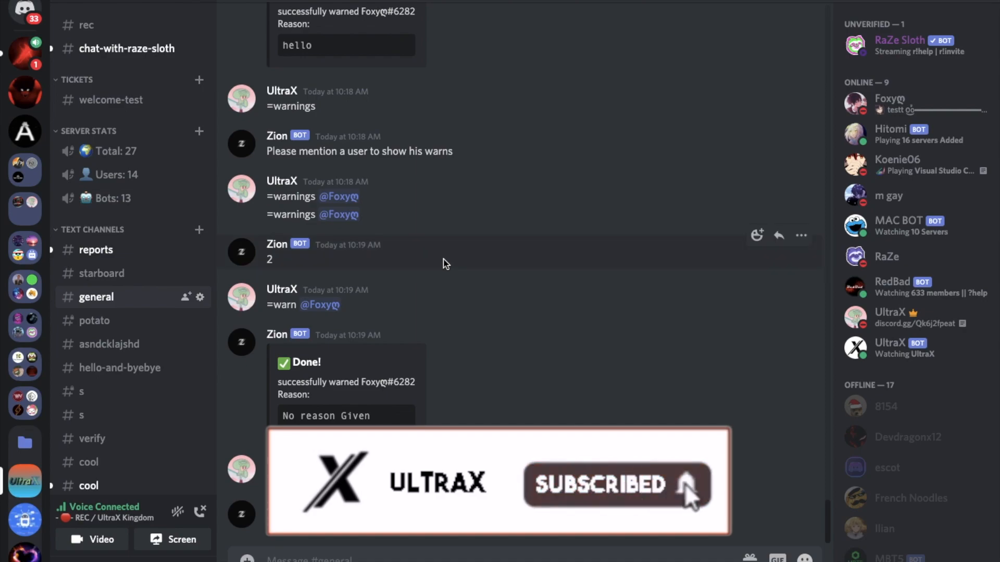